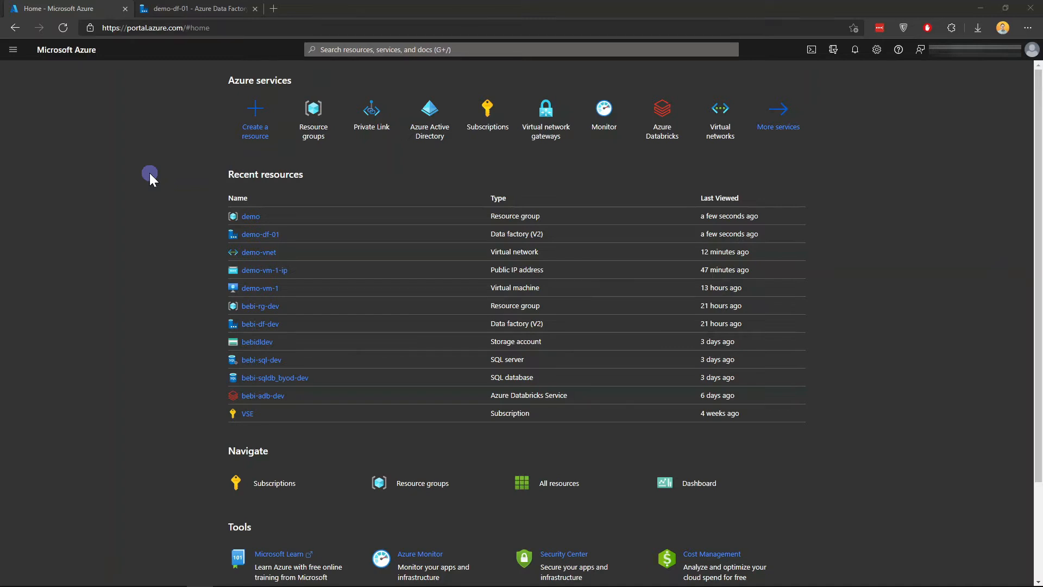
pyautogui.moveTo(293, 173)
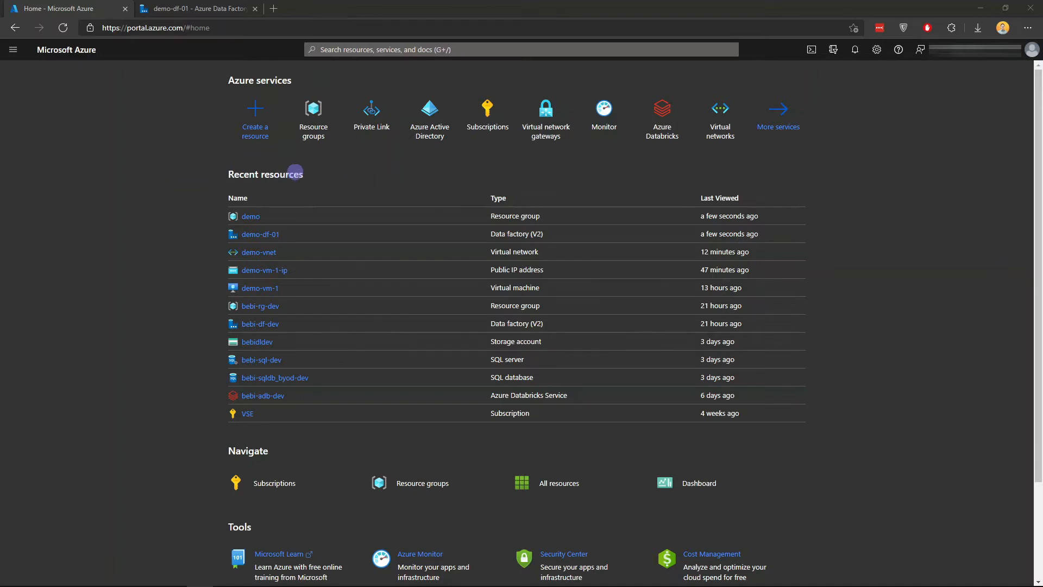
# Navigate to Resource groups and open the demo resource group.
pyautogui.click(313, 119)
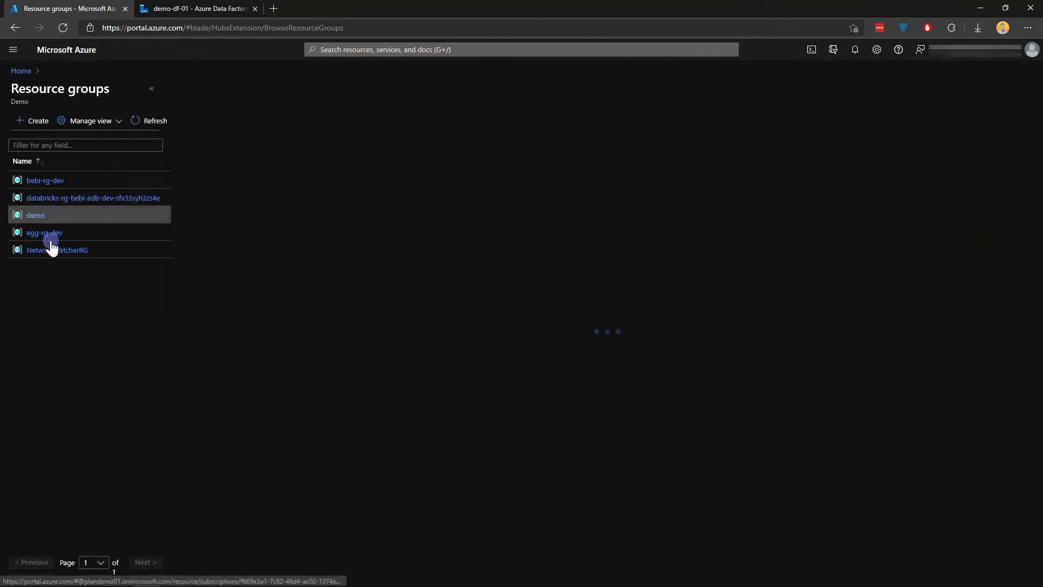
pyautogui.click(35, 216)
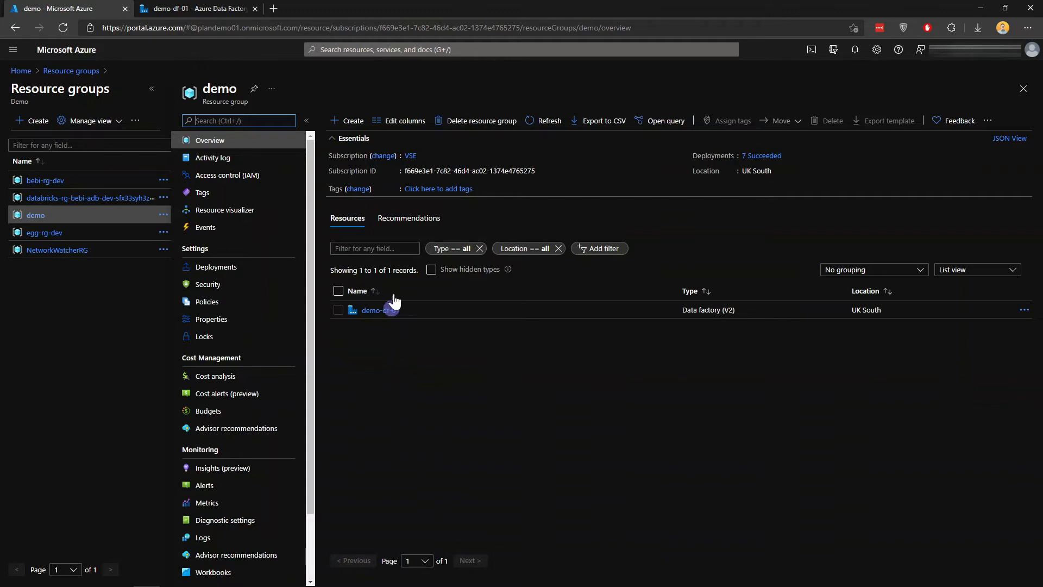
# Start creating a new Virtual machine from the marketplace in the demo group.
pyautogui.click(374, 309)
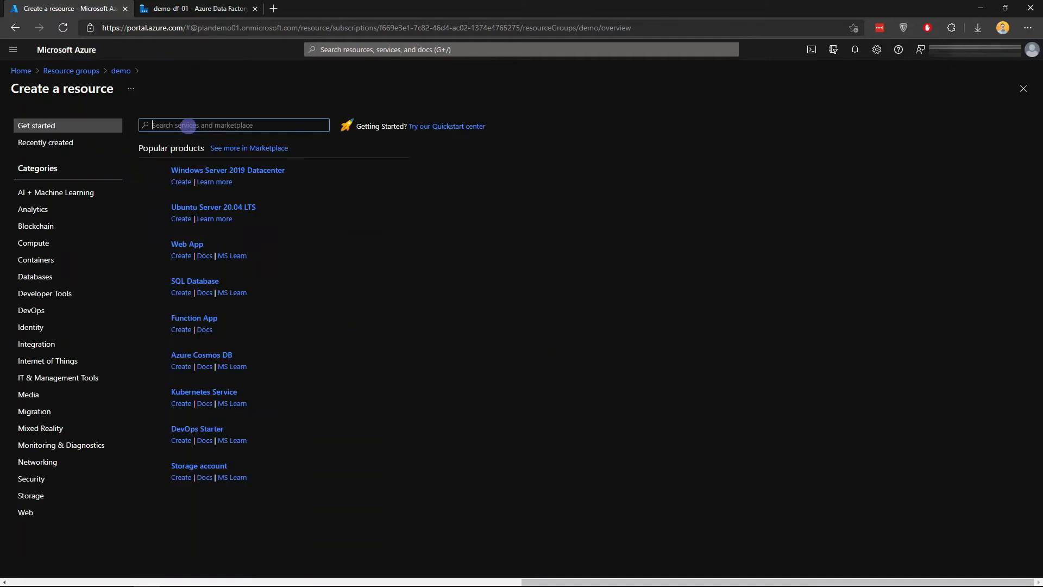
pyautogui.write('virtual machine')
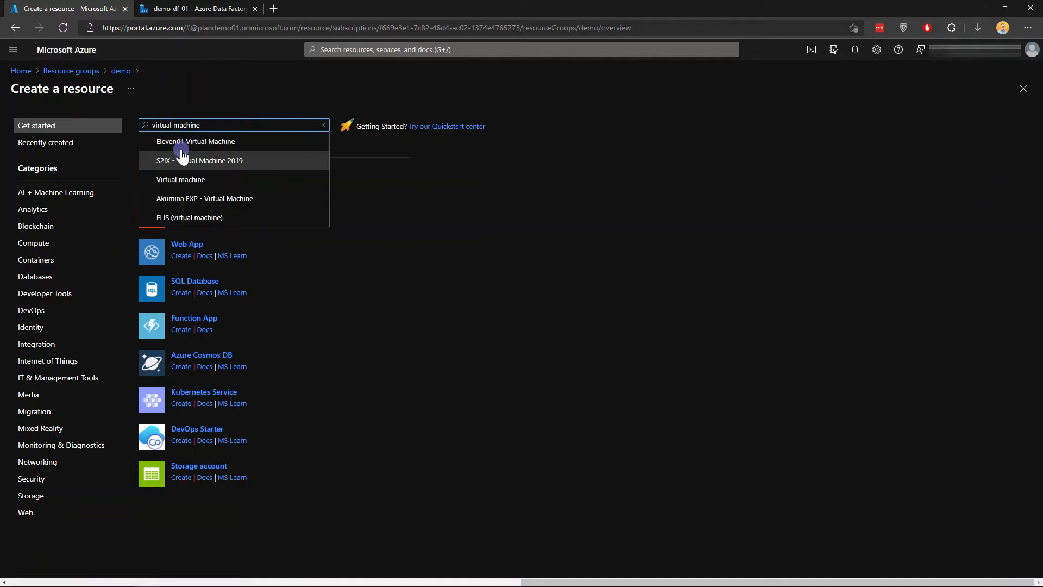
pyautogui.click(180, 178)
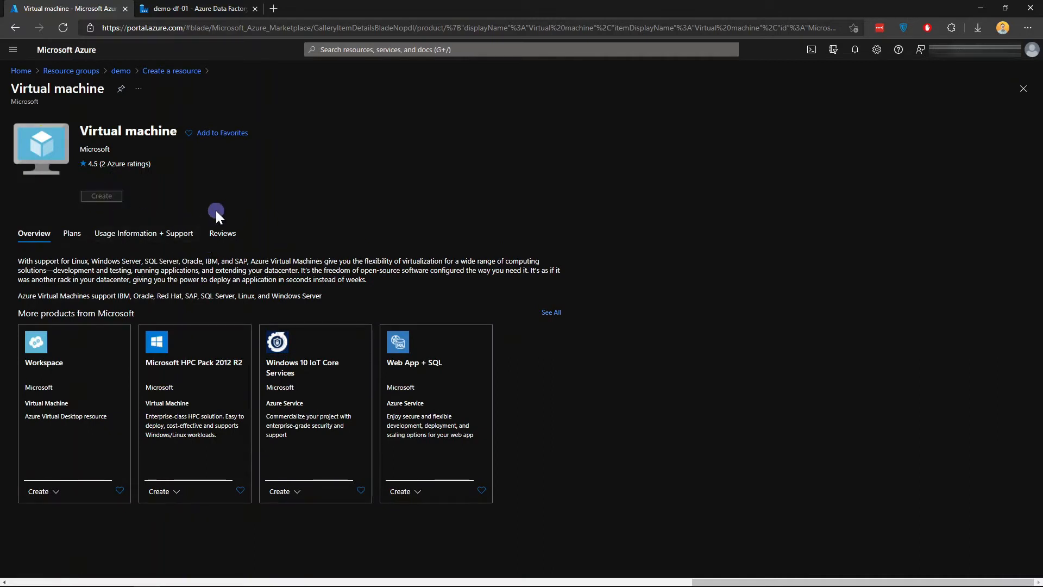
pyautogui.click(100, 196)
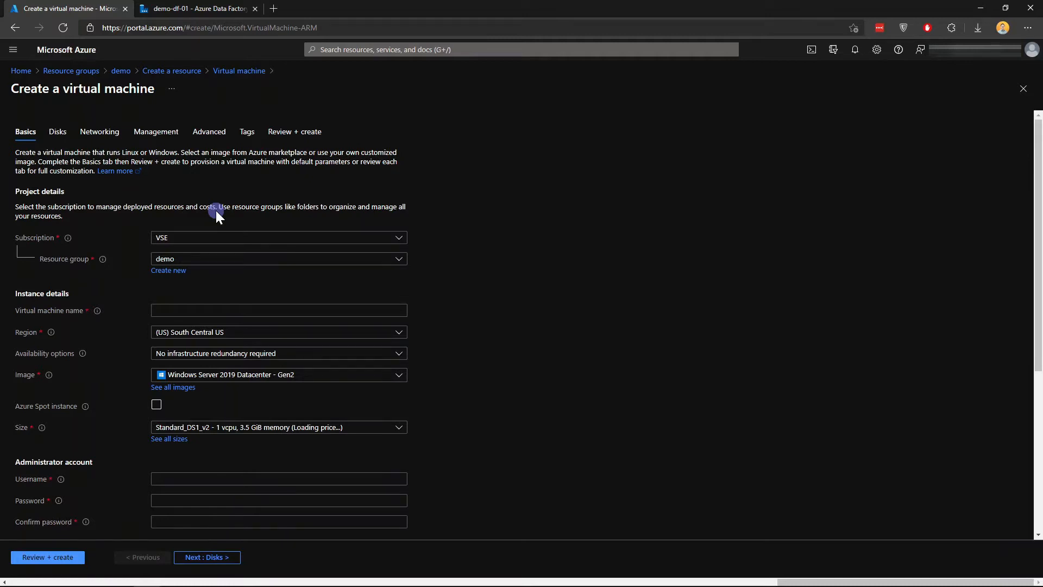
pyautogui.moveTo(234, 311)
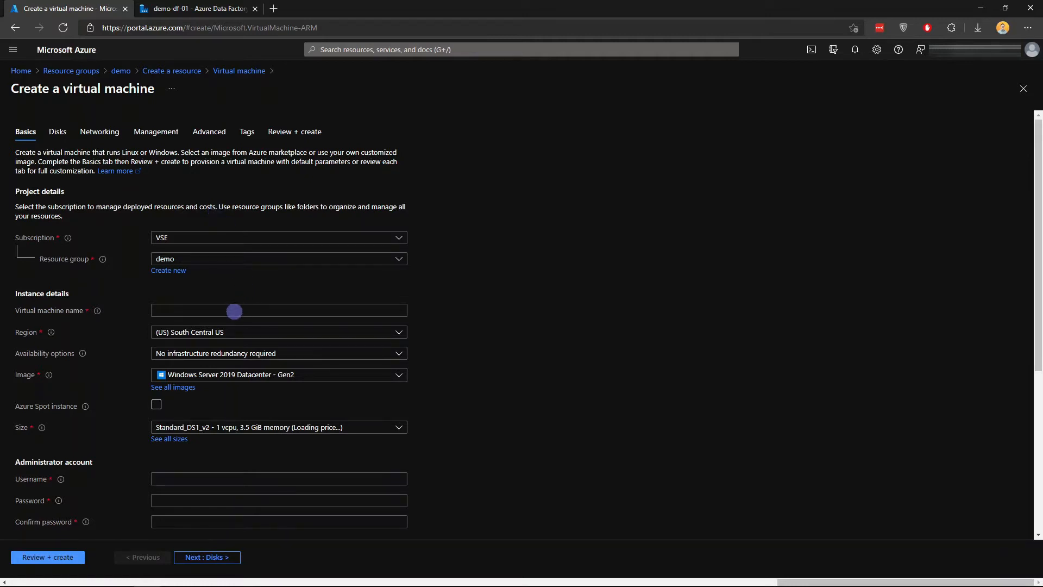
# Name the VM demo-vm1, set region UK South and admin user adminuser with password.
pyautogui.write('dem')
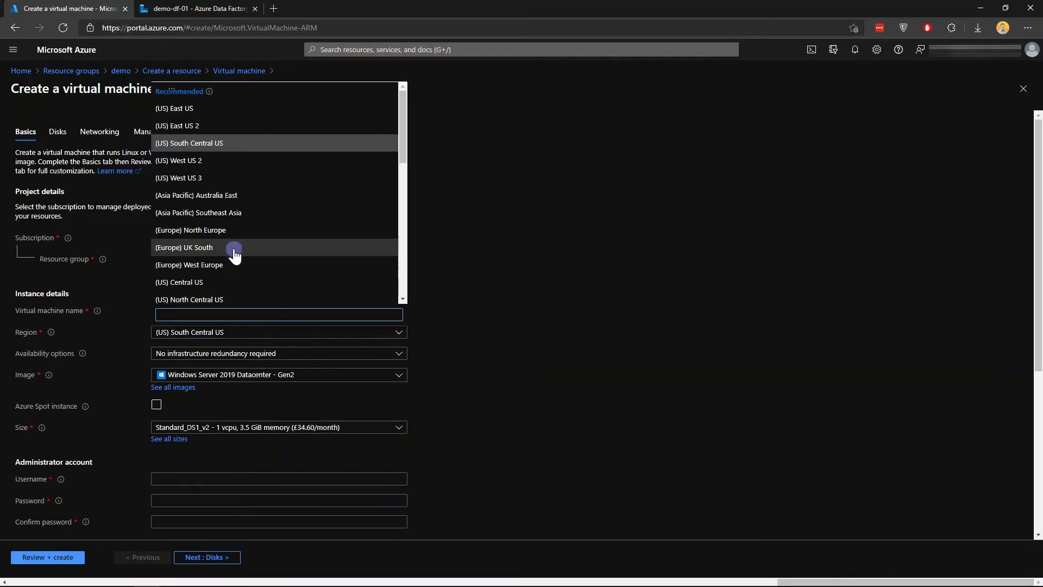
pyautogui.click(184, 246)
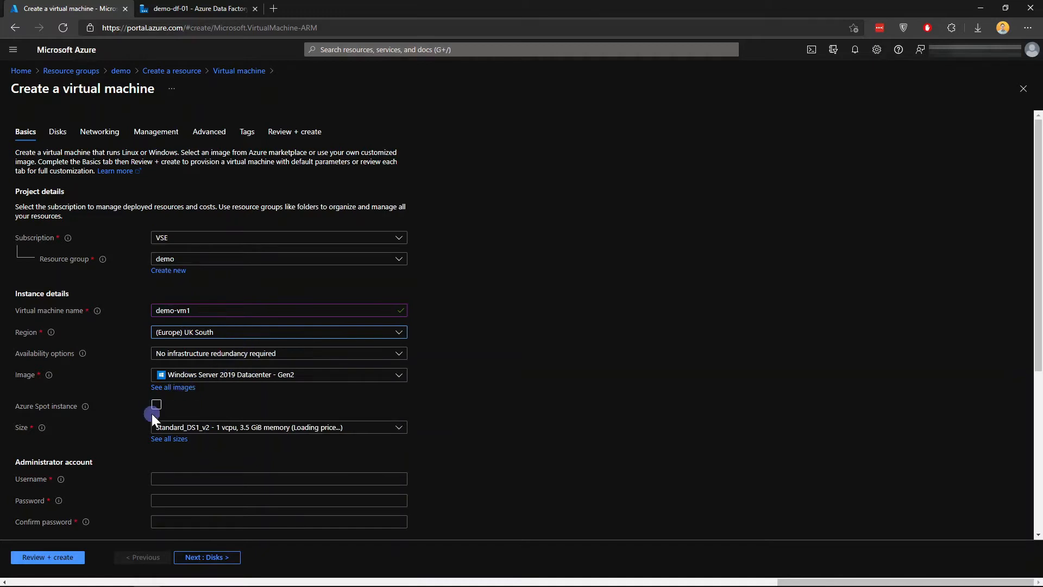
pyautogui.moveTo(199, 362)
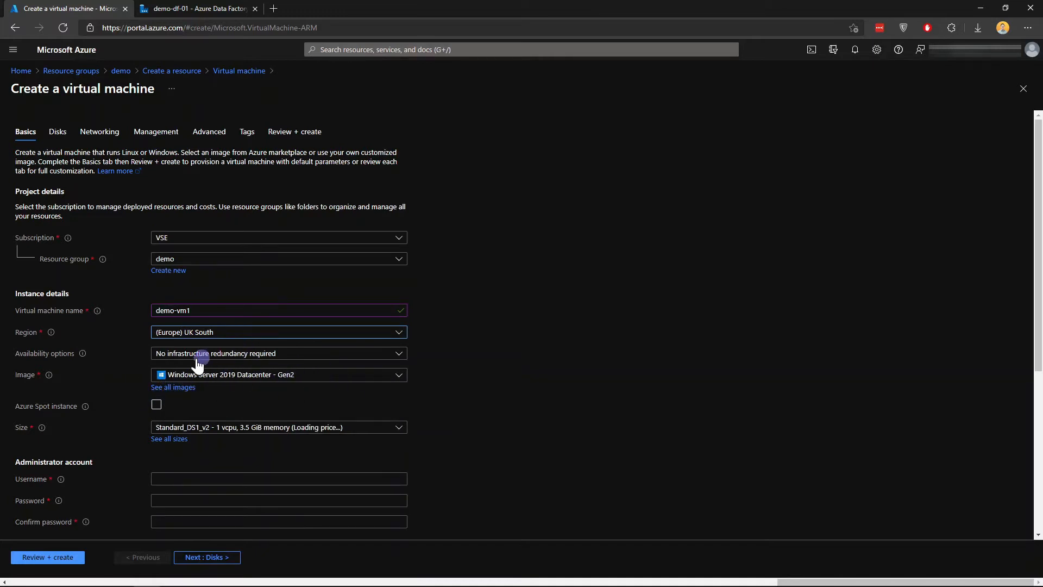
pyautogui.moveTo(247, 389)
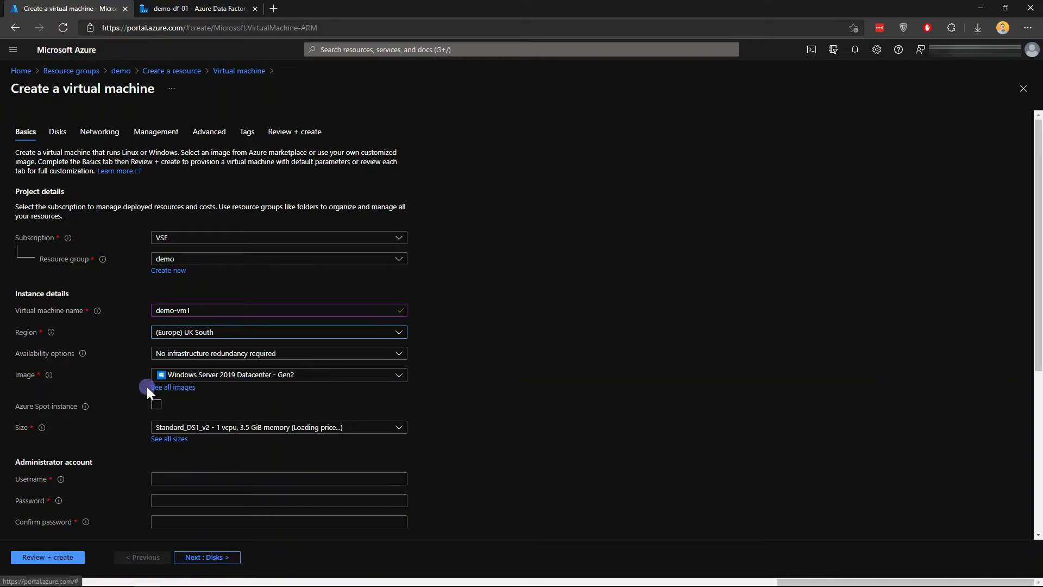
pyautogui.moveTo(298, 392)
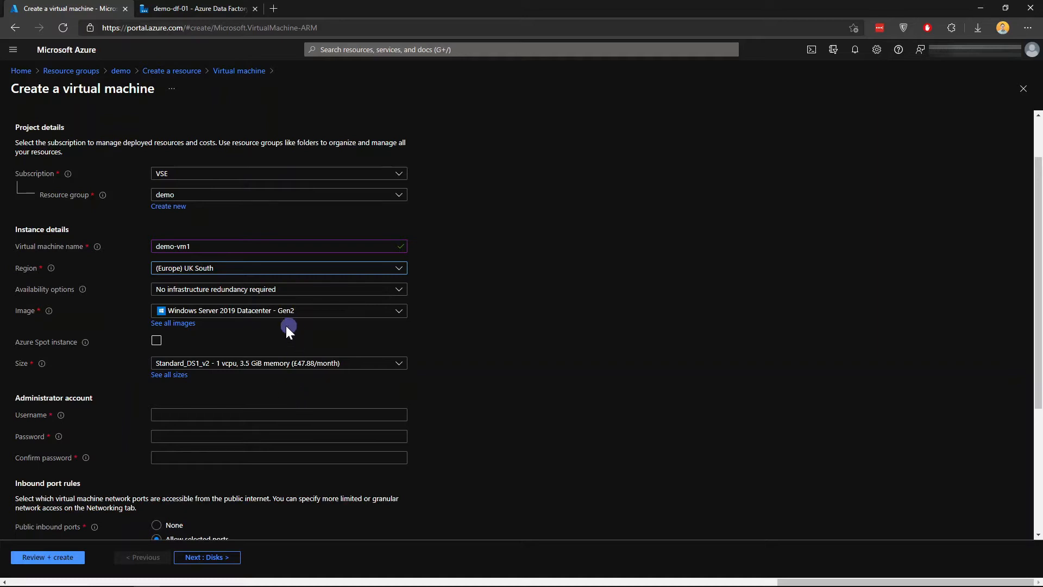
pyautogui.moveTo(260, 335)
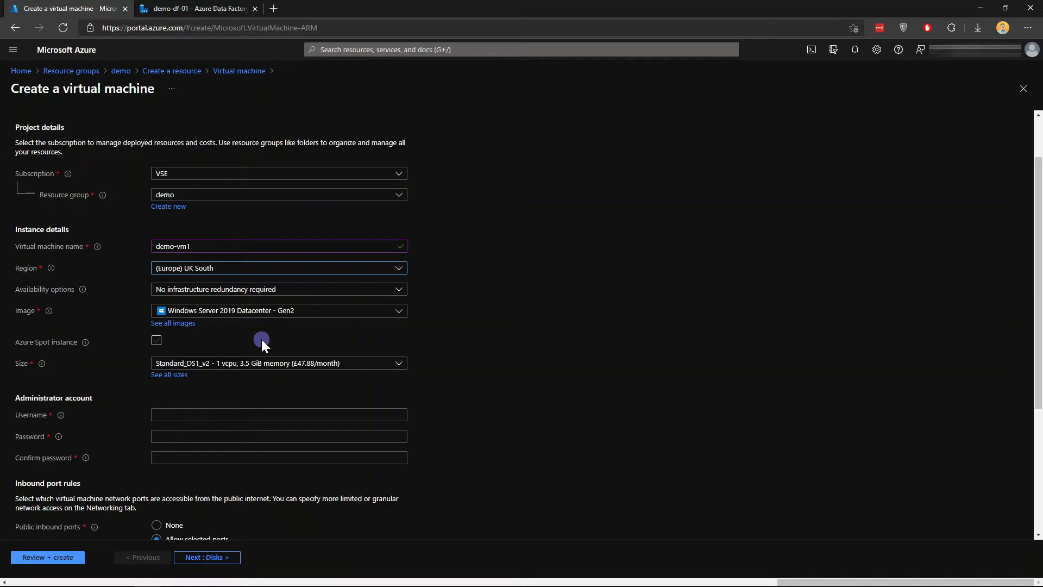
pyautogui.moveTo(263, 343)
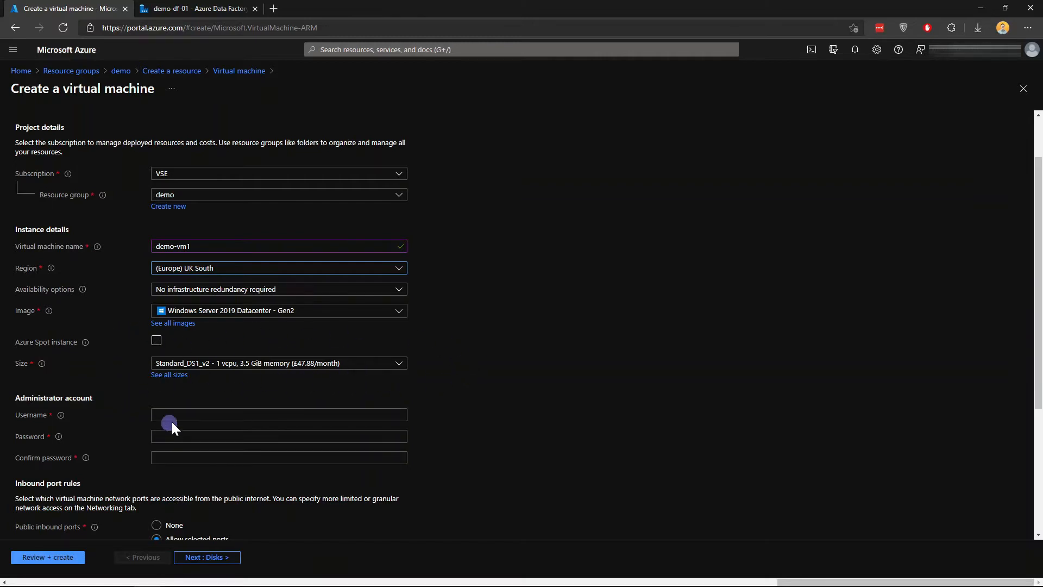
pyautogui.write('amdi')
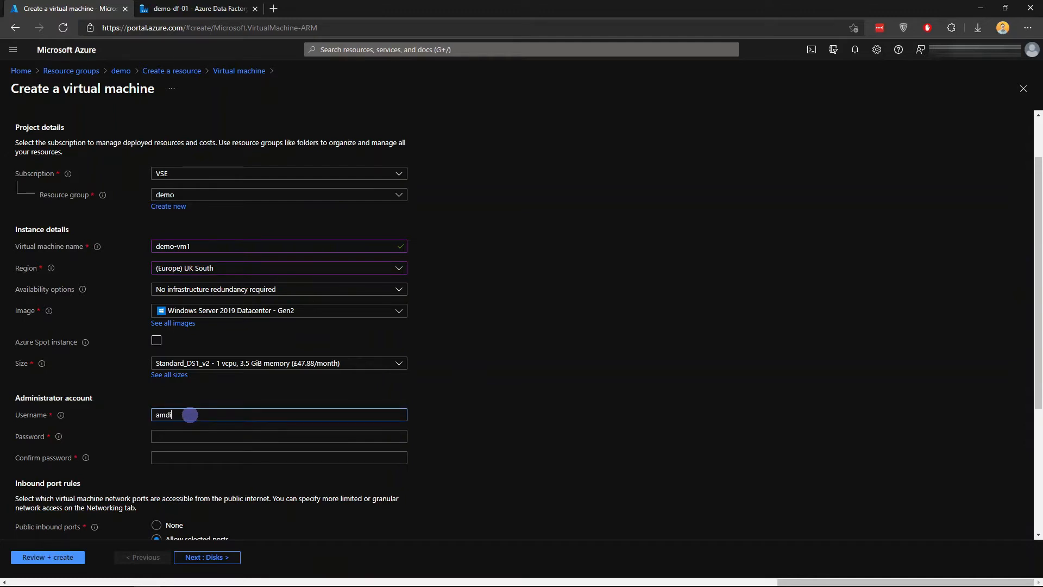
pyautogui.write('adminuser')
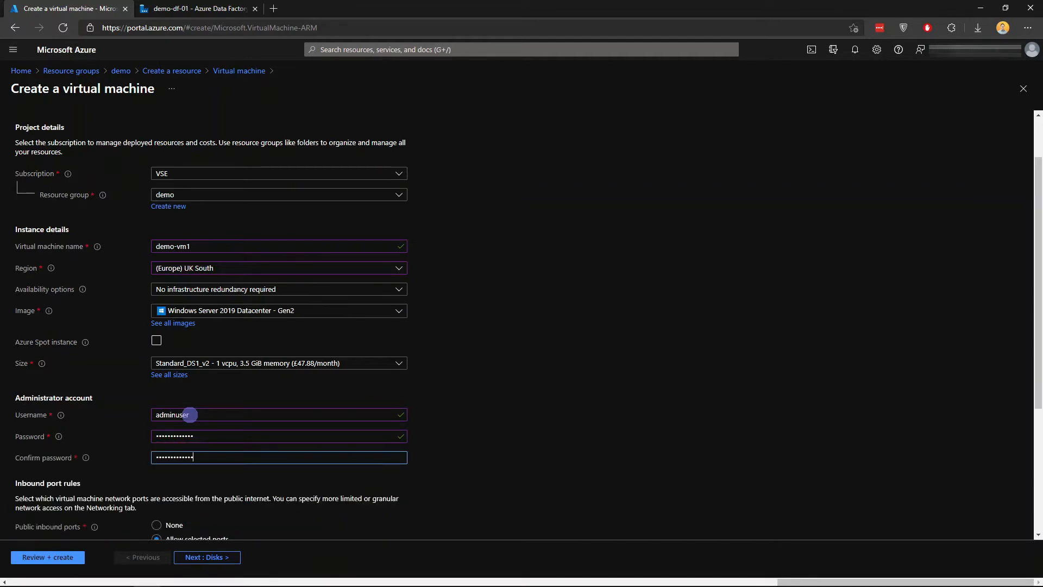
# Continue from the Basics settings to the Disks settings.
pyautogui.scroll(-3)
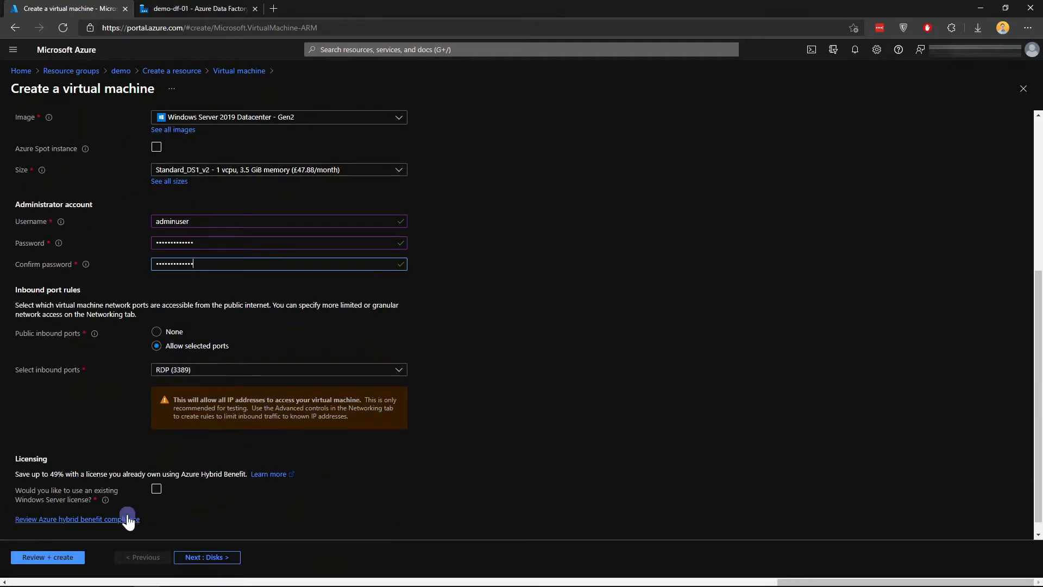
pyautogui.scroll(-3)
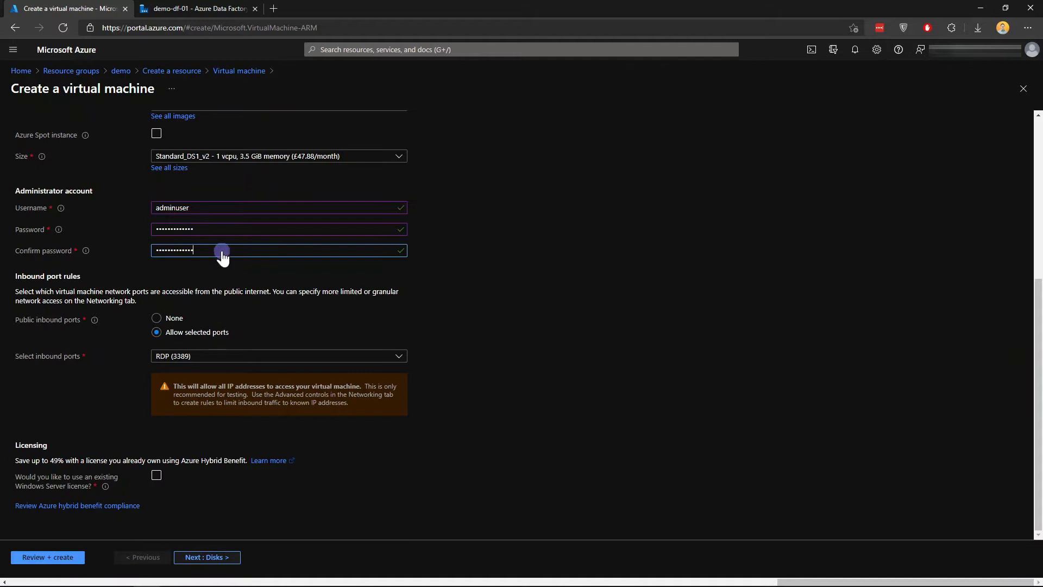
pyautogui.click(204, 557)
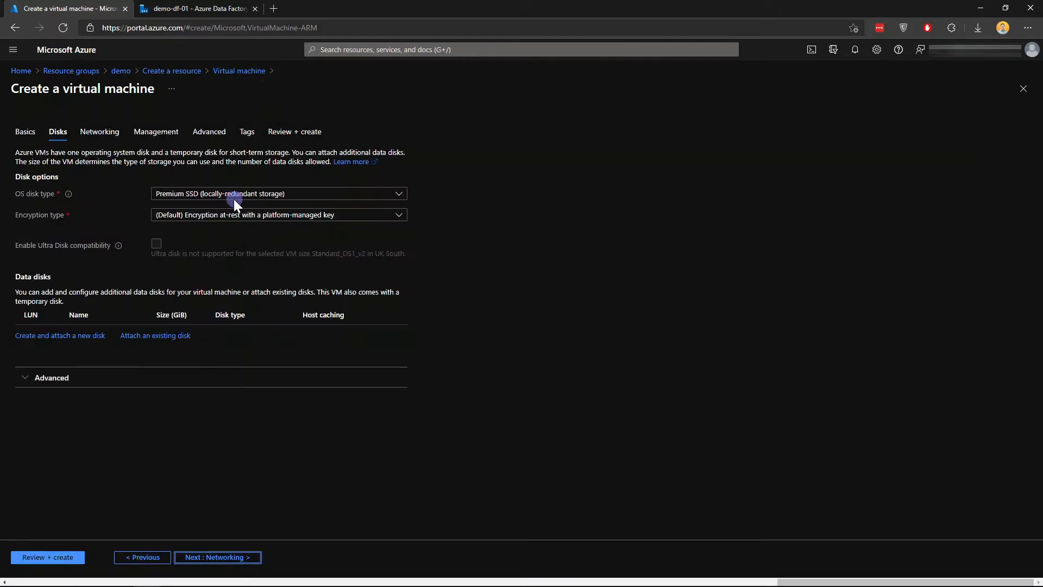
# Choose Standard SSD for the OS disk and proceed to Management settings.
pyautogui.click(279, 194)
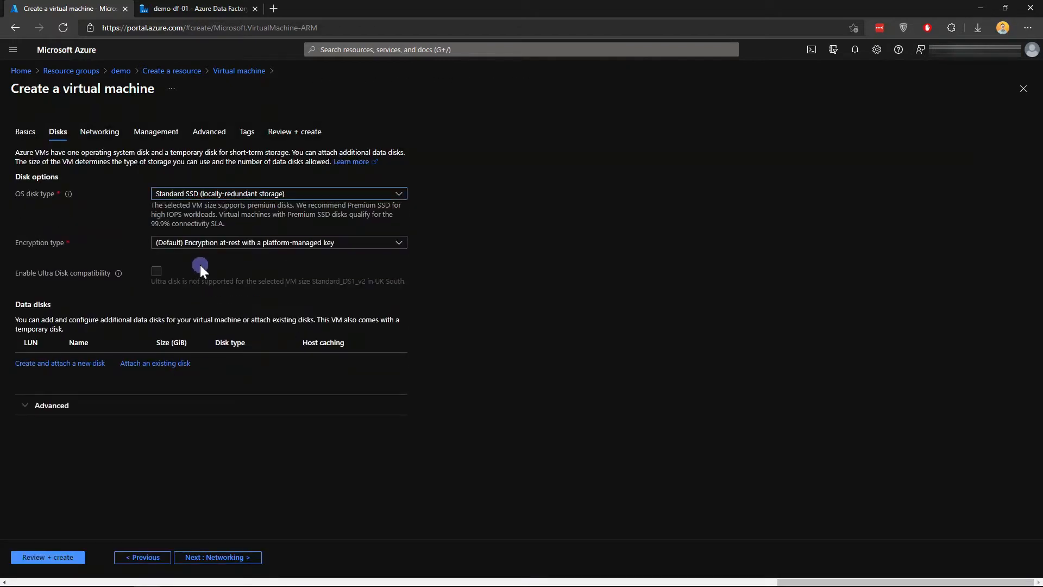
pyautogui.click(217, 557)
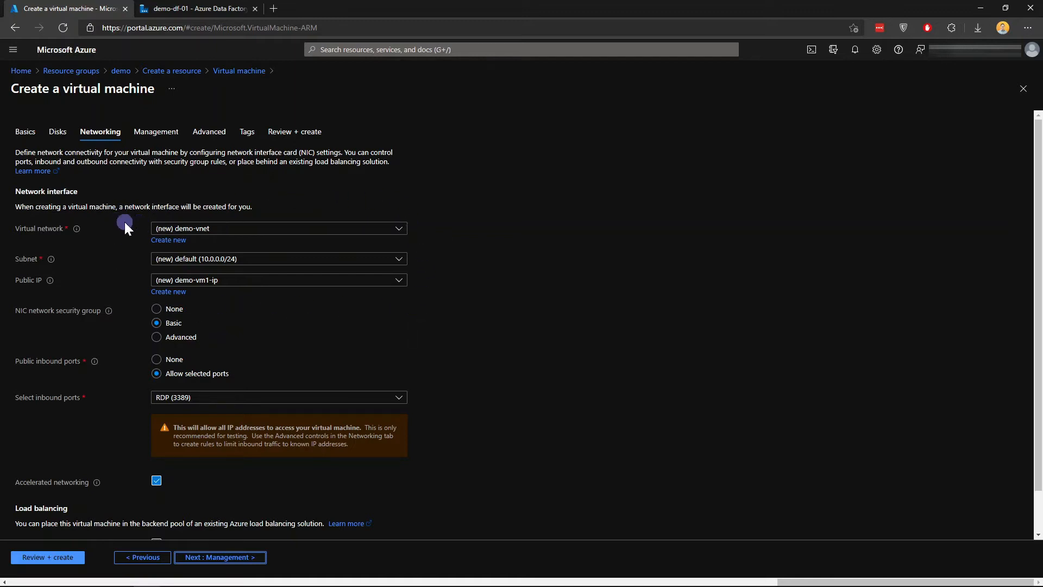
pyautogui.moveTo(93, 331)
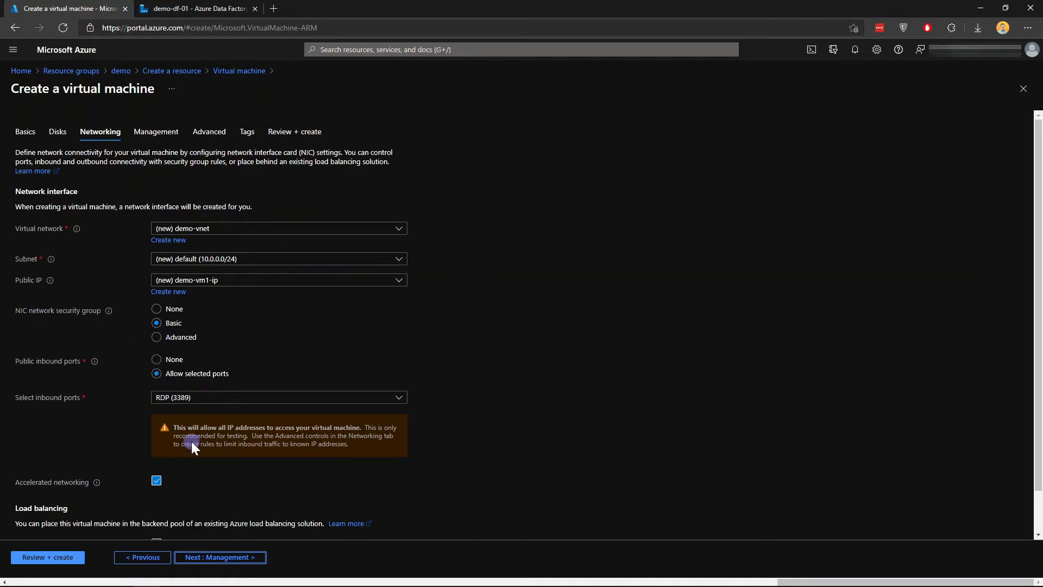
pyautogui.scroll(-3)
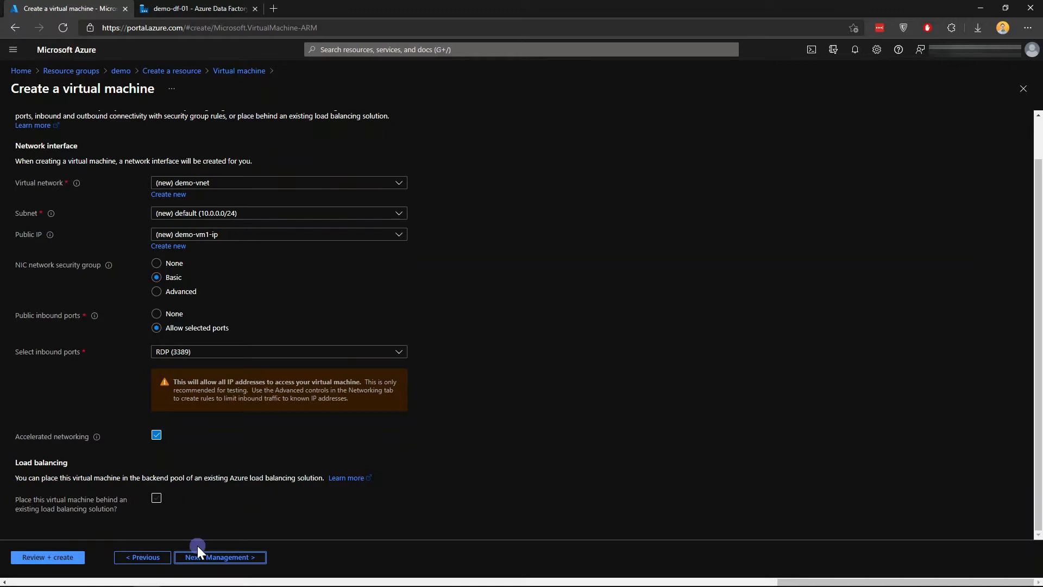
pyautogui.click(219, 557)
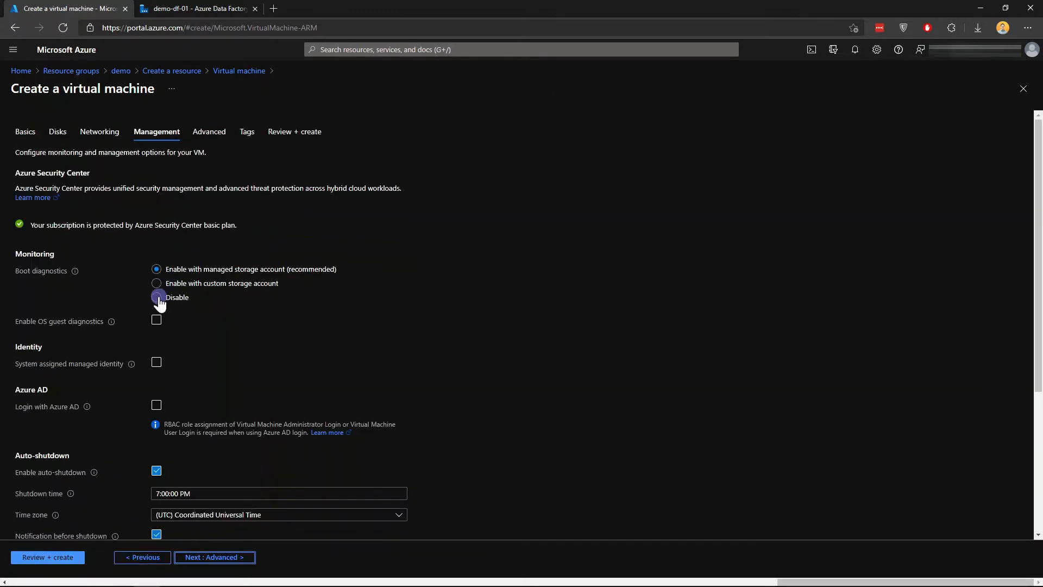
# Disable boot diagnostics and auto-shutdown, then proceed to Advanced settings.
pyautogui.scroll(-3)
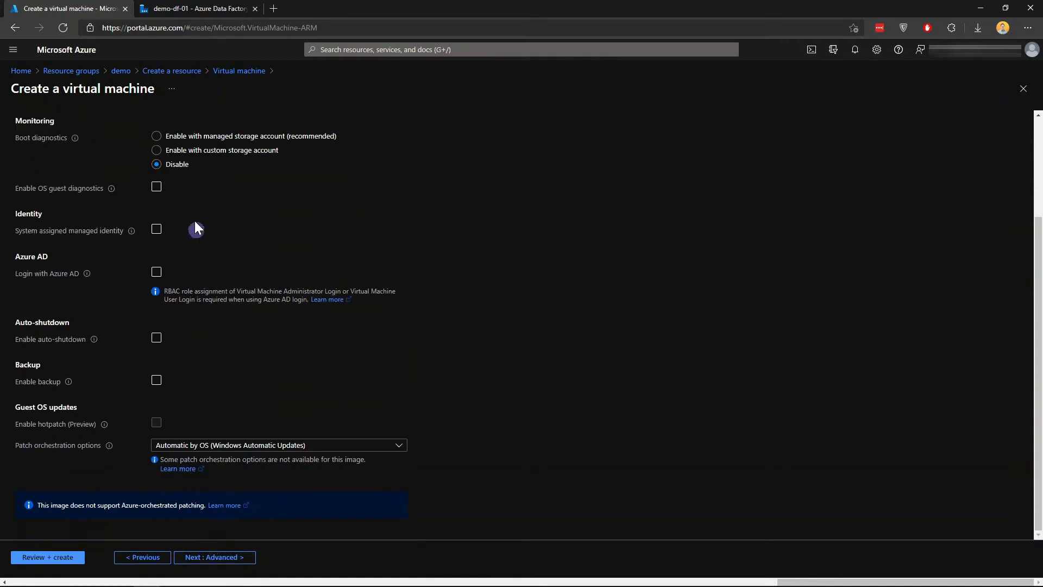
pyautogui.click(213, 557)
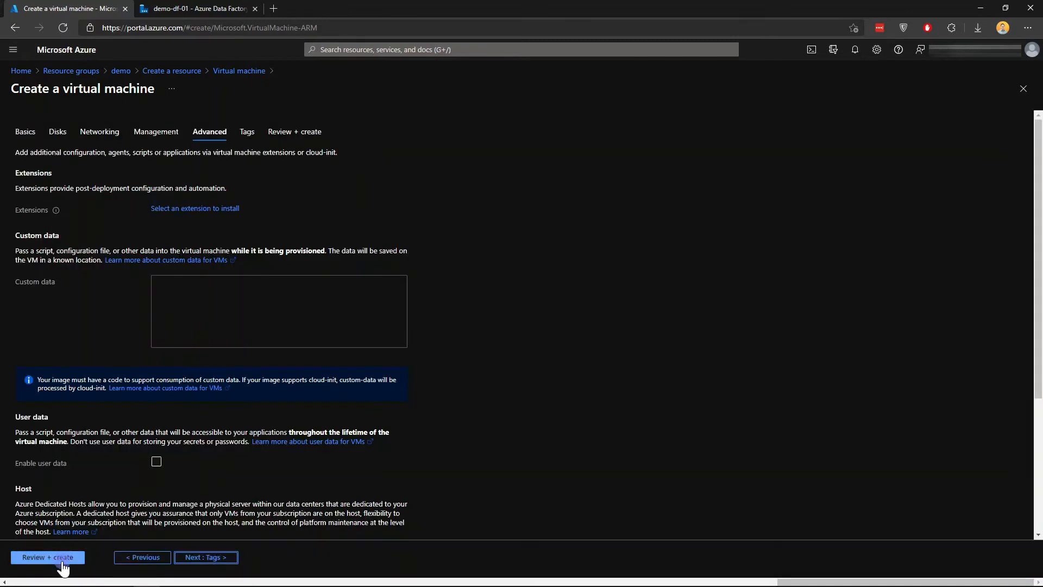
# Review, validate and create demo-vm1, waiting until the deployment completes.
pyautogui.click(46, 557)
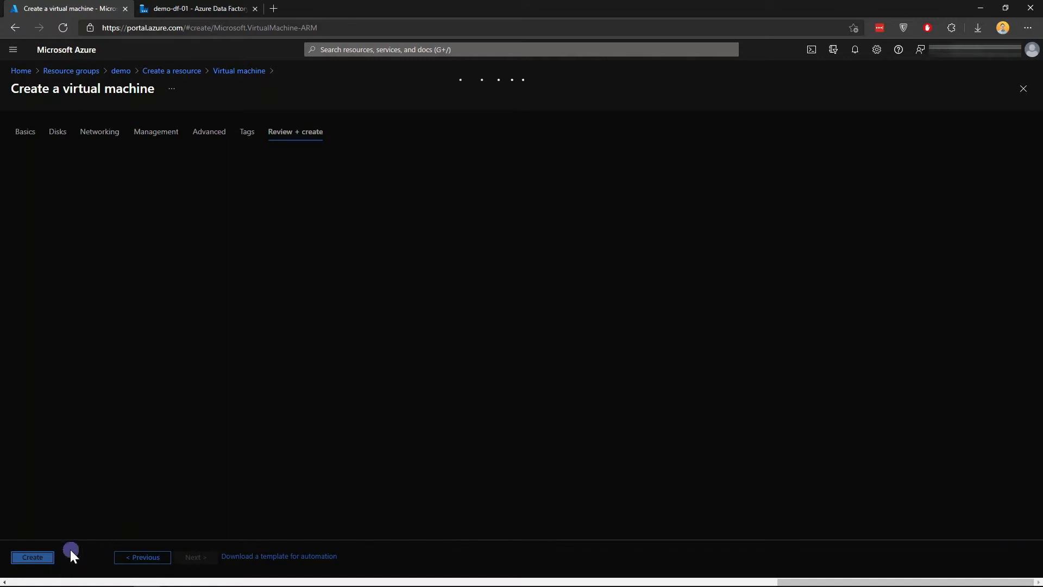
pyautogui.click(32, 557)
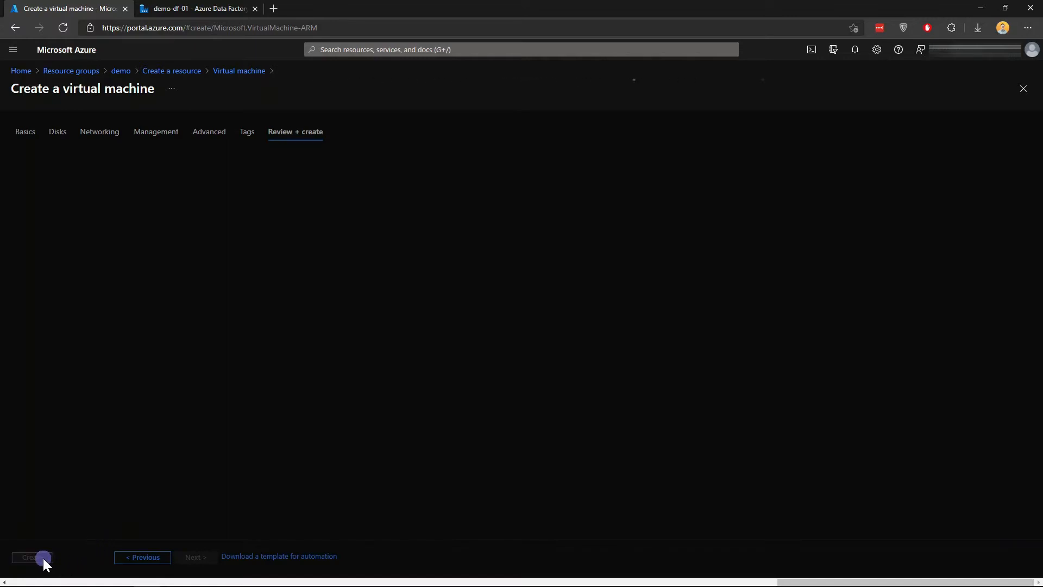
pyautogui.click(32, 557)
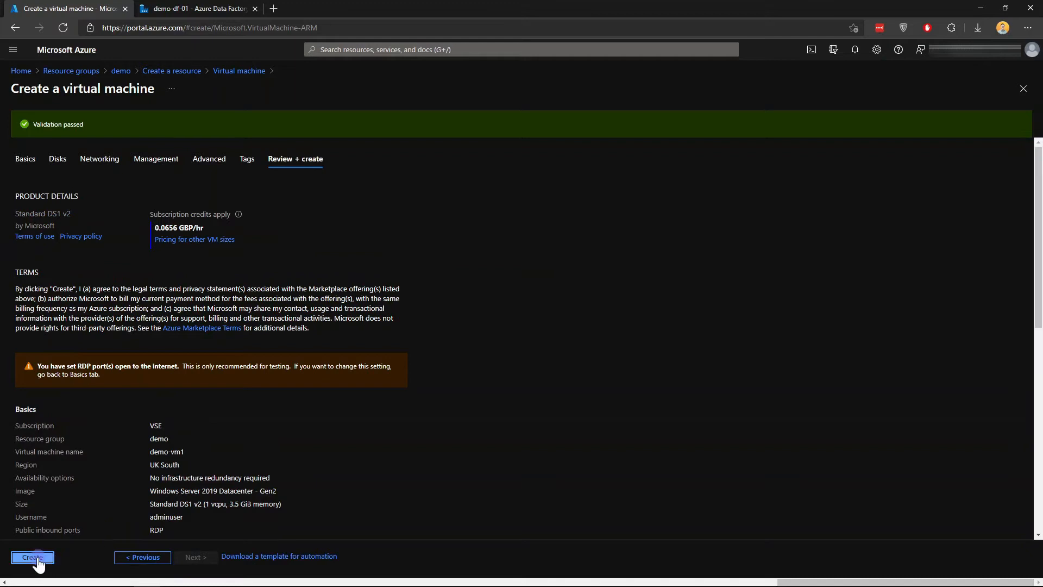
pyautogui.click(31, 557)
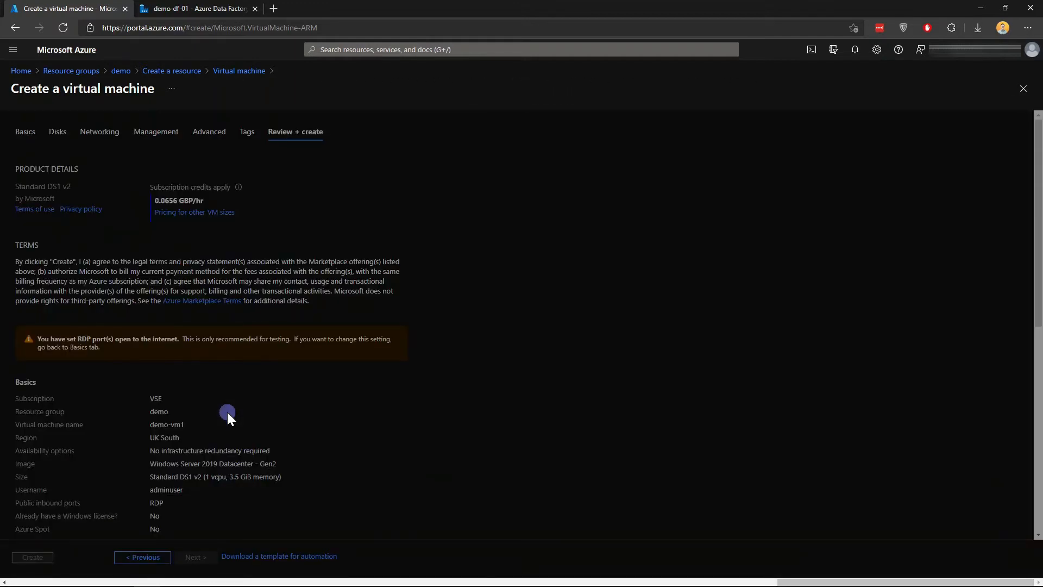
pyautogui.click(32, 557)
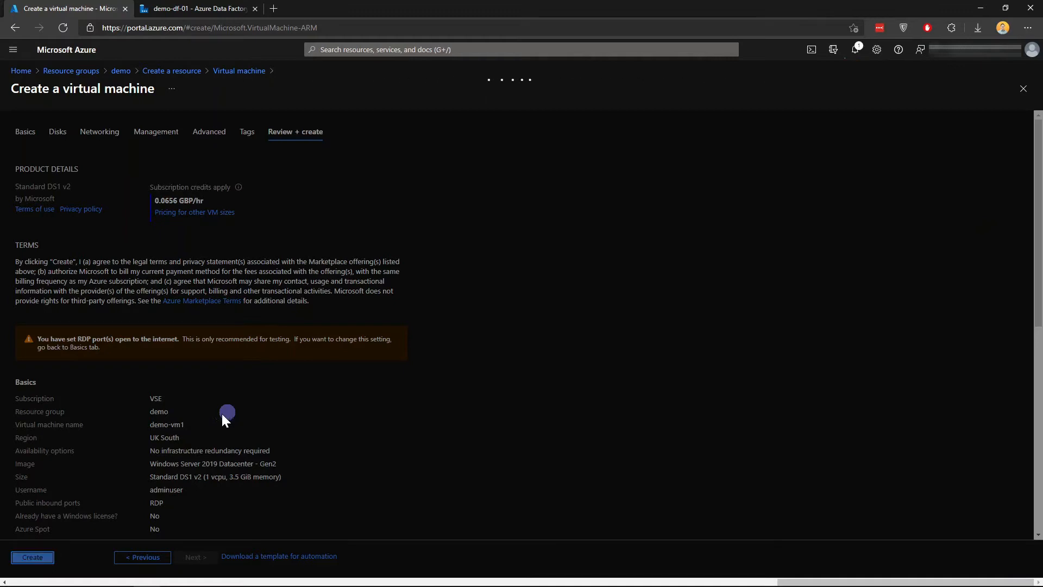
pyautogui.click(32, 557)
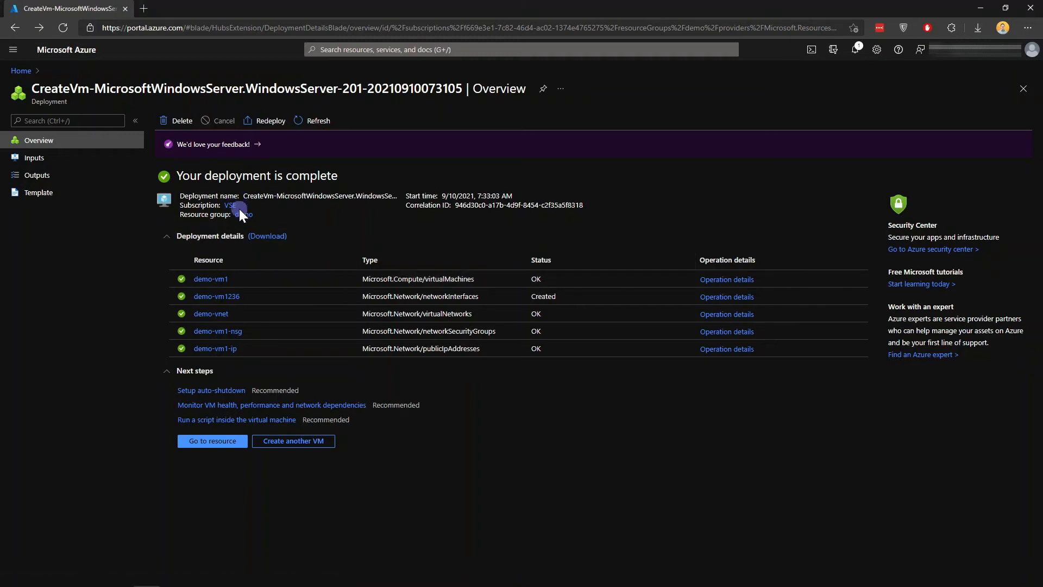
# Open demo-vm1 from the demo group and download its RDP connection file.
pyautogui.click(243, 214)
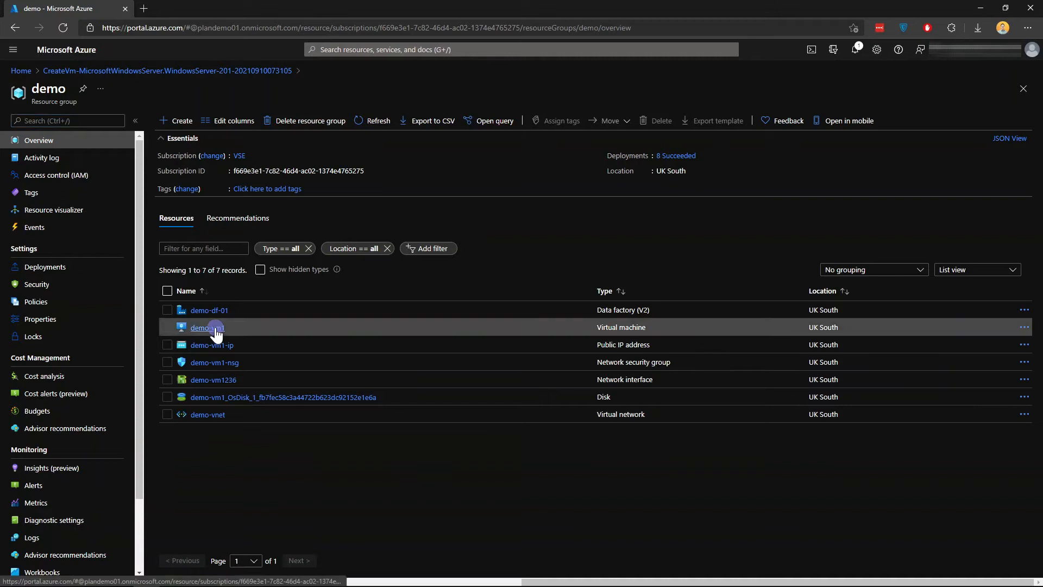
pyautogui.click(202, 327)
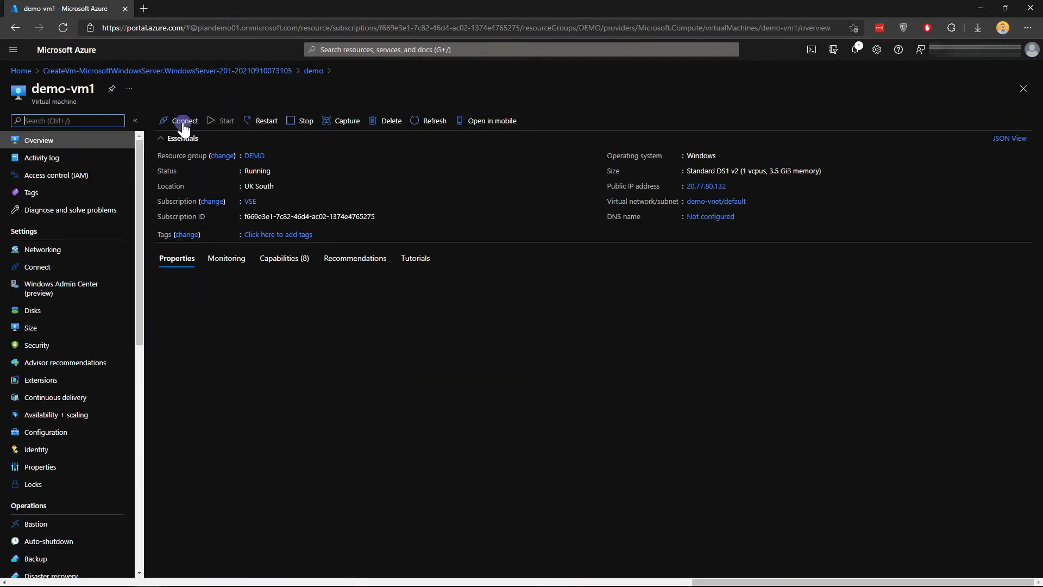
pyautogui.click(185, 121)
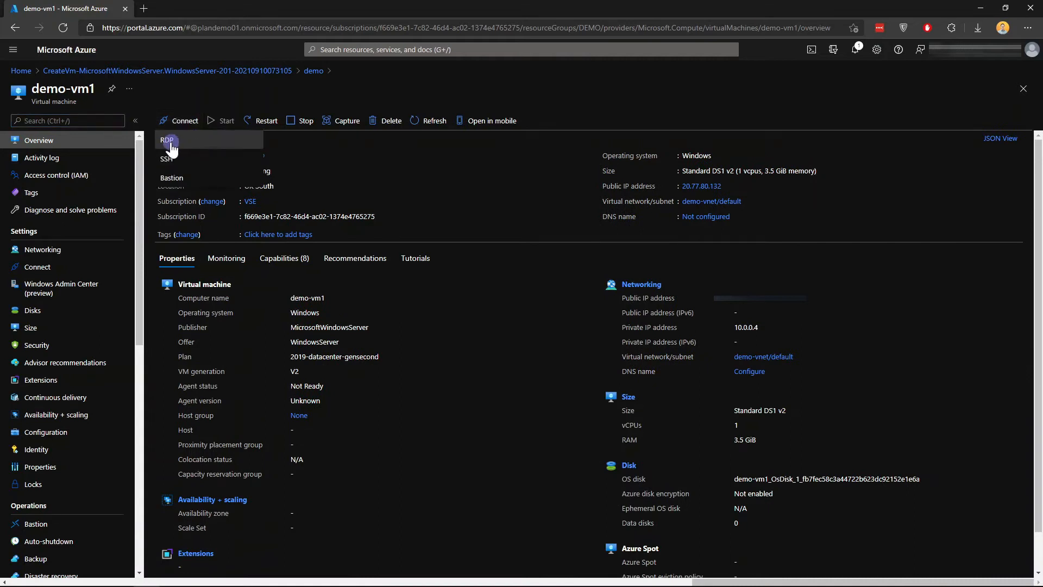
pyautogui.click(167, 142)
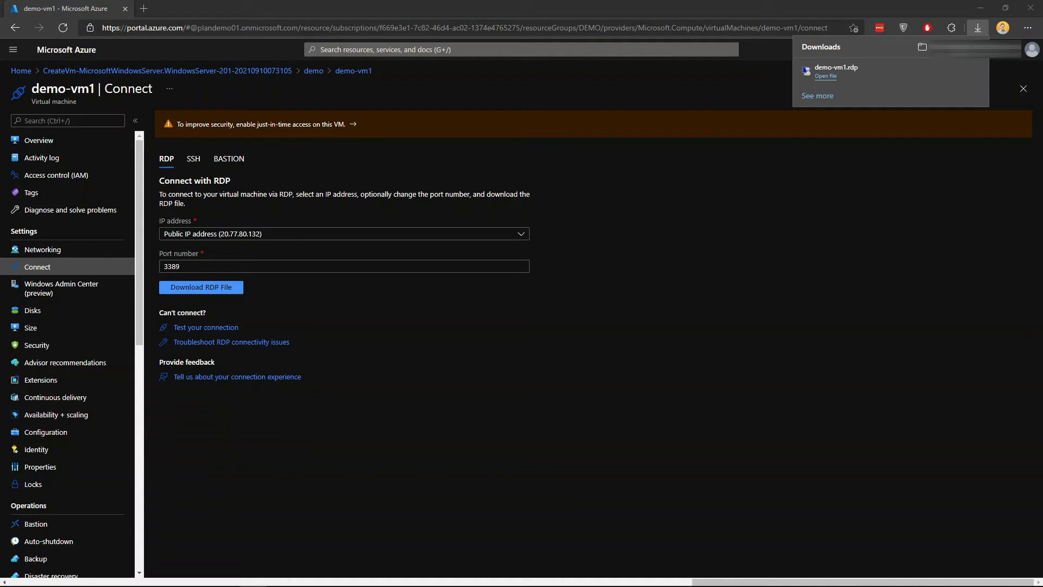
# Launch the RDP file and sign in to demo-vm1 with the administrator credentials.
pyautogui.click(826, 75)
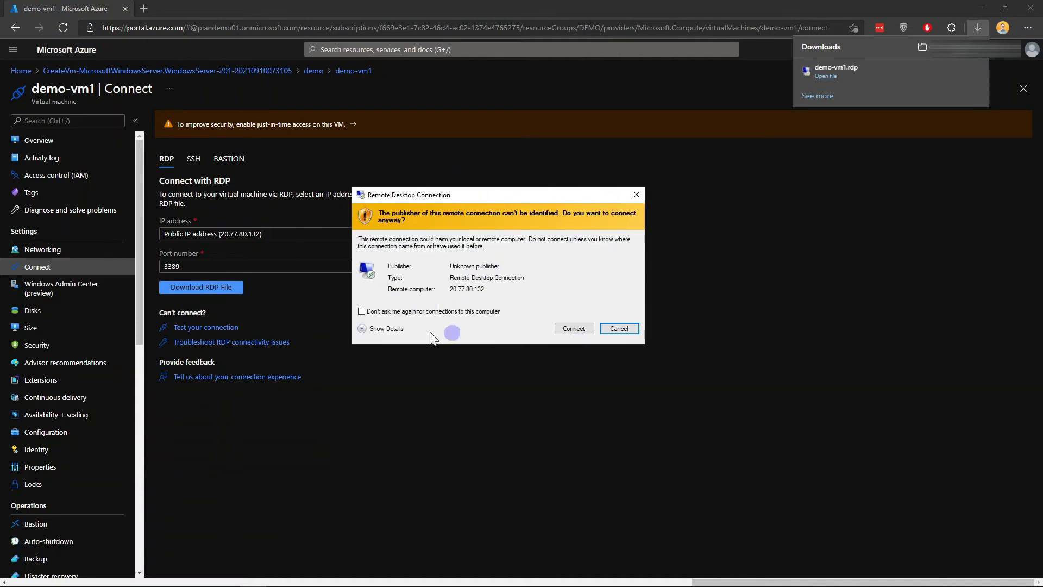
pyautogui.click(617, 328)
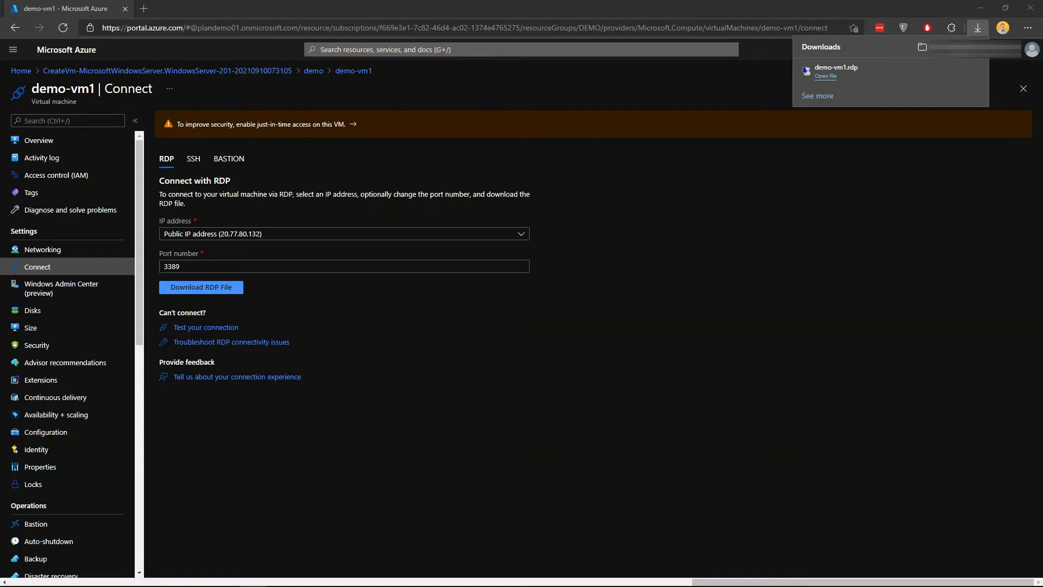
pyautogui.write('adm')
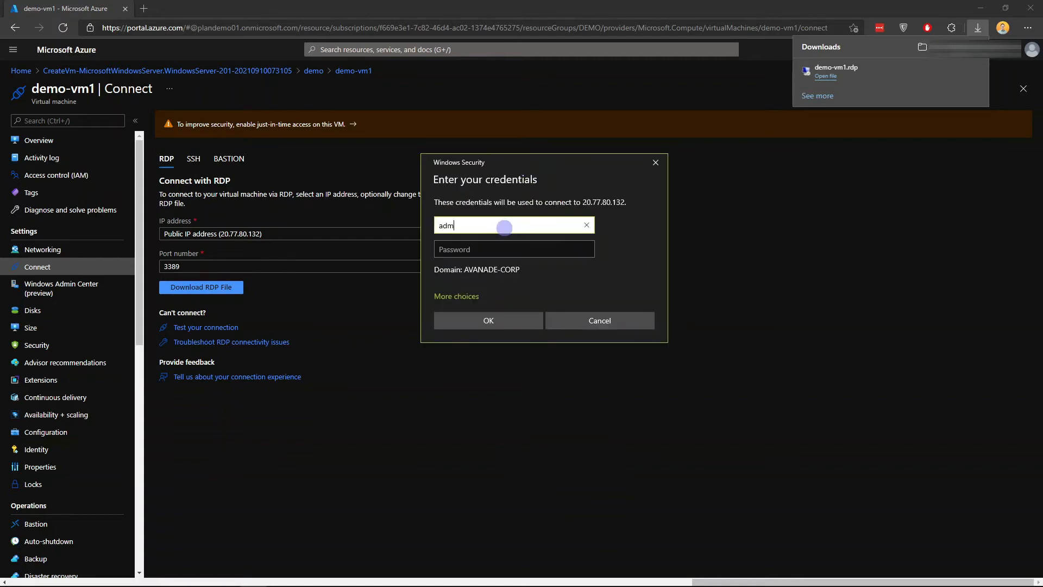
pyautogui.write('••••••')
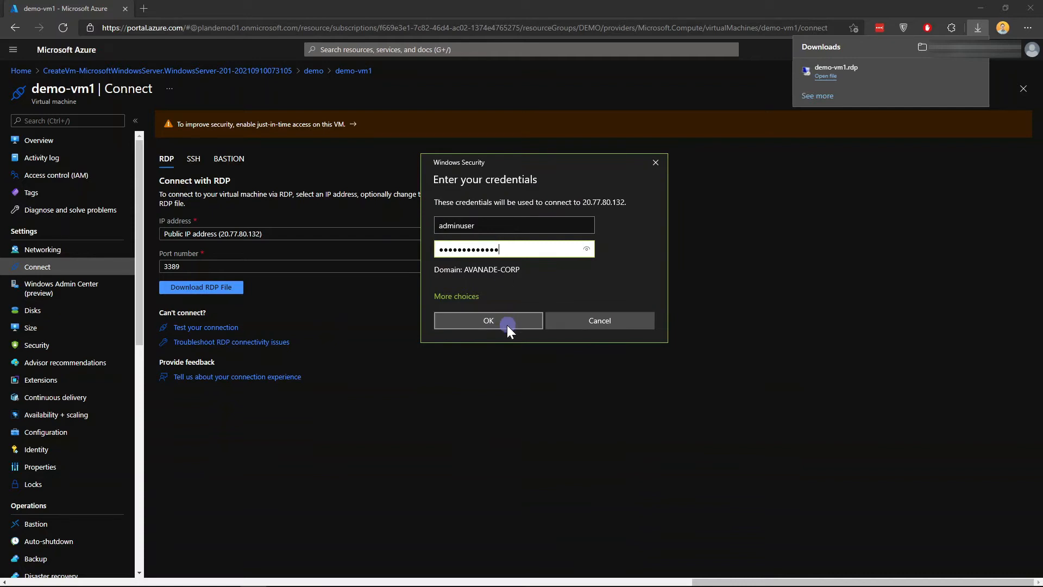
pyautogui.click(488, 320)
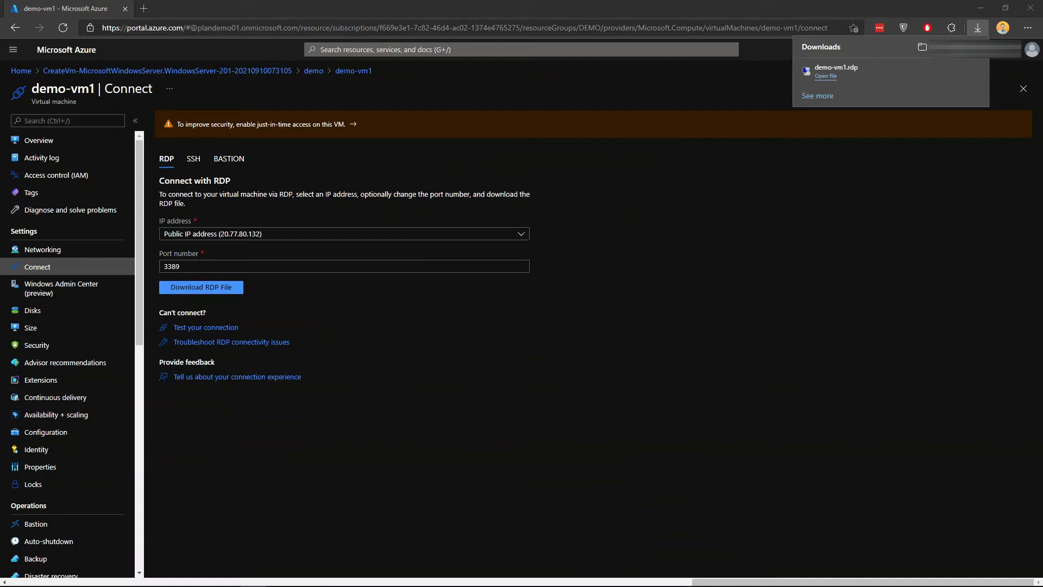
# Dismiss the Windows Admin Center notice to reach Server Manager's Local Server page.
pyautogui.click(825, 75)
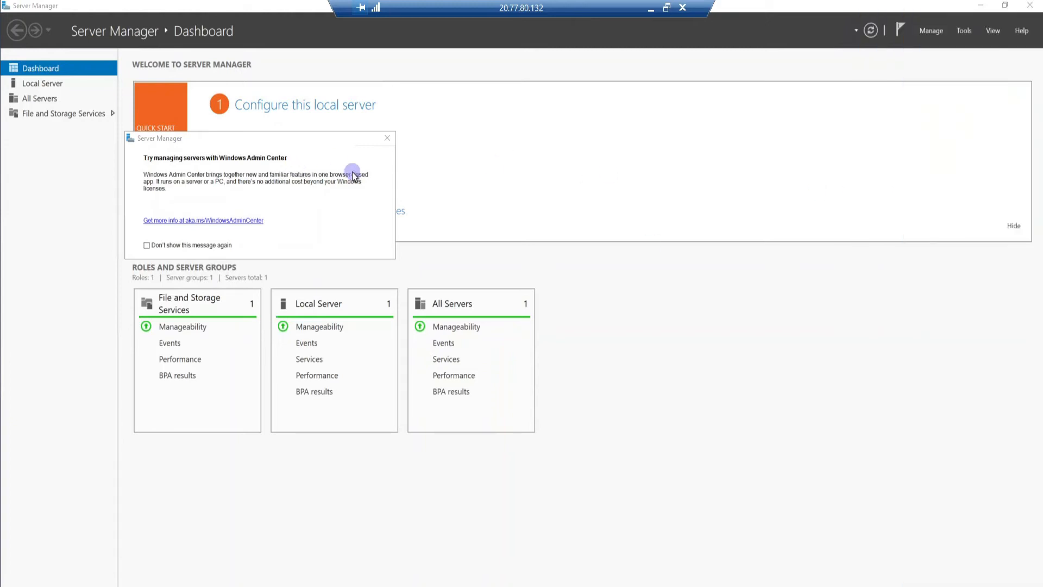
pyautogui.click(386, 138)
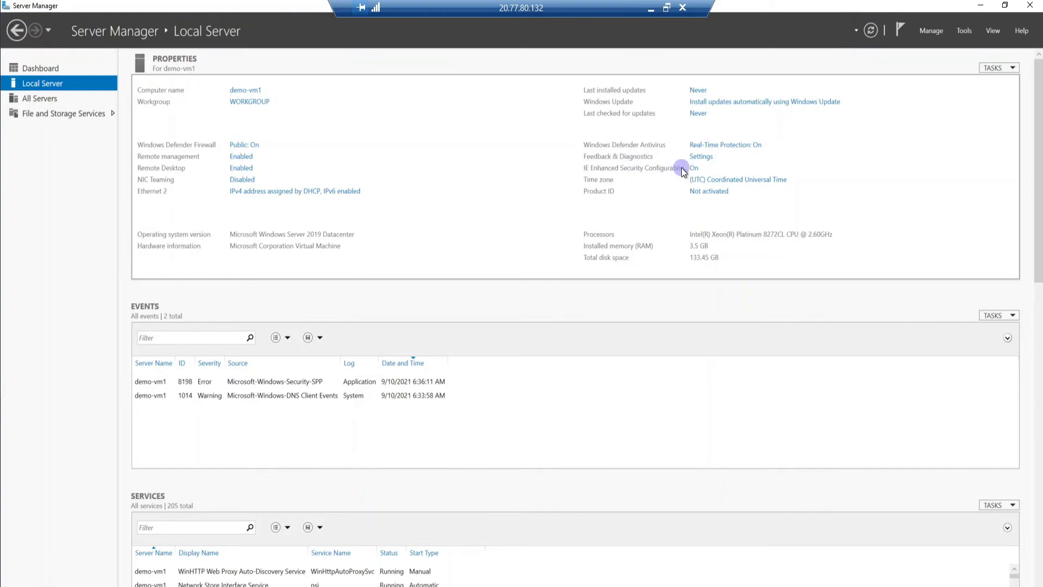
pyautogui.moveTo(698, 180)
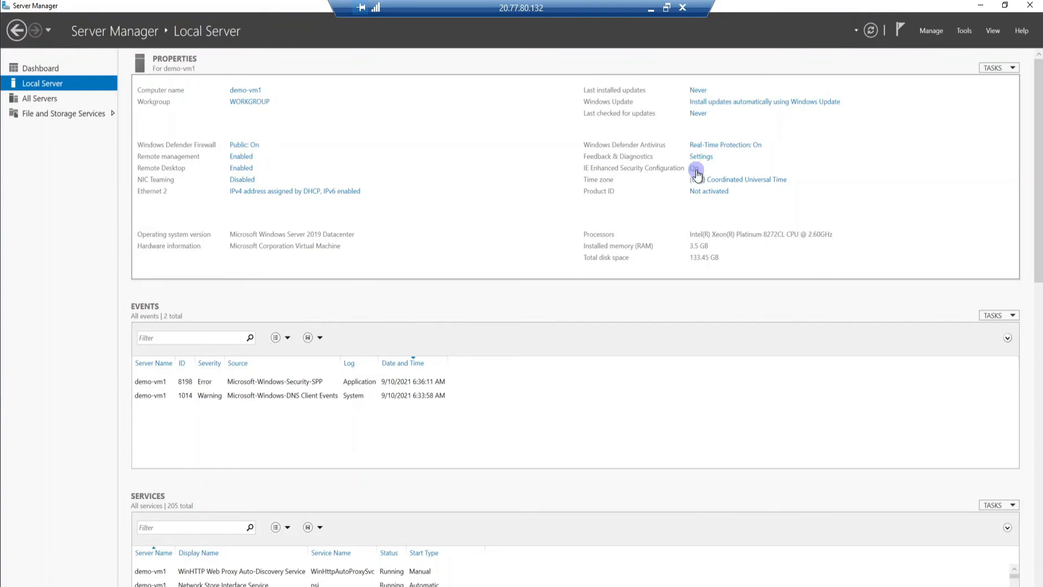
# Turn IE Enhanced Security Configuration off for administrators.
pyautogui.click(696, 168)
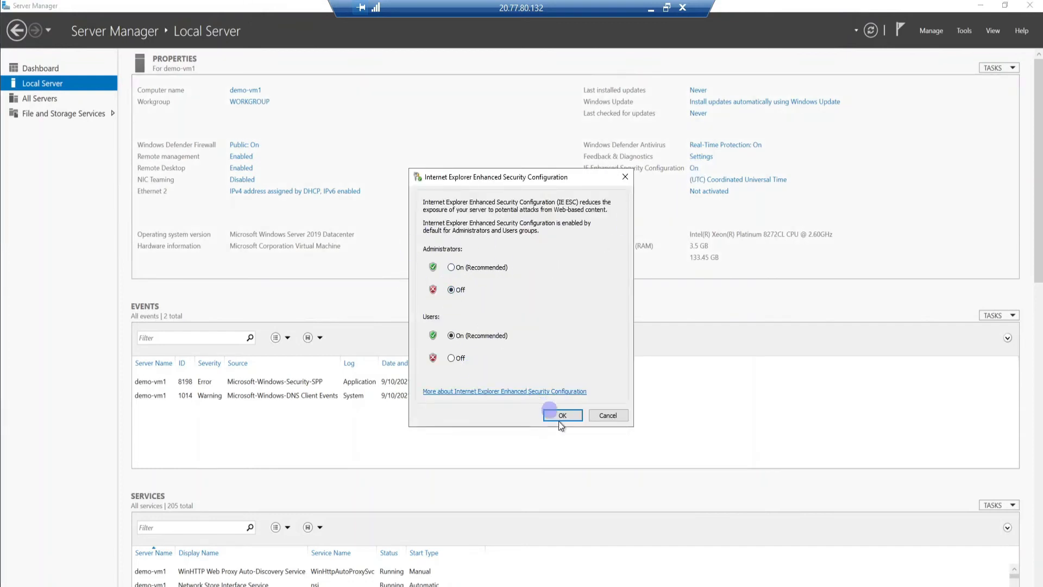
pyautogui.click(562, 415)
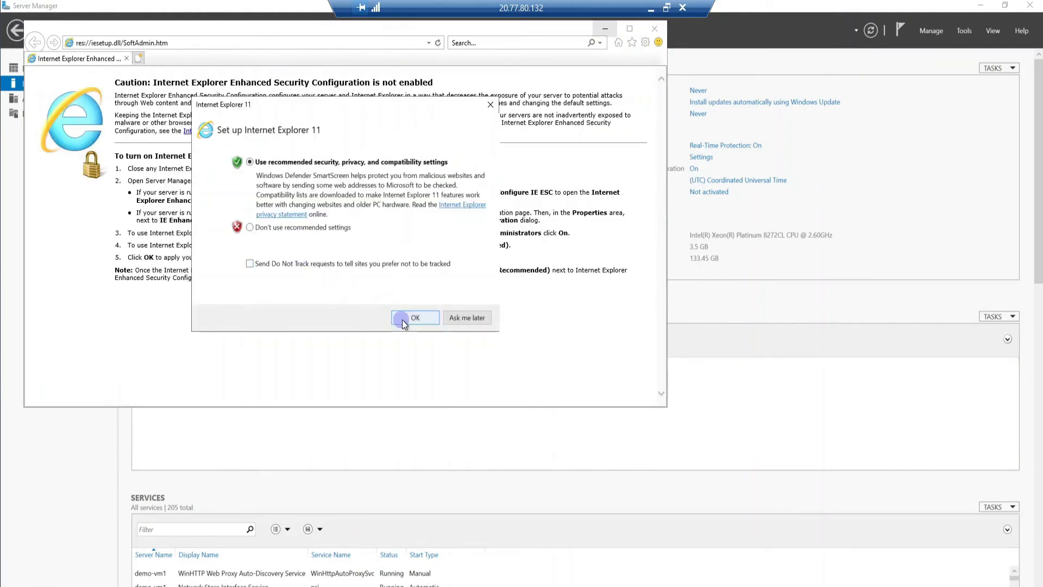
# Search Bing for 'download ms edge' and open the Microsoft Edge download page.
pyautogui.click(415, 317)
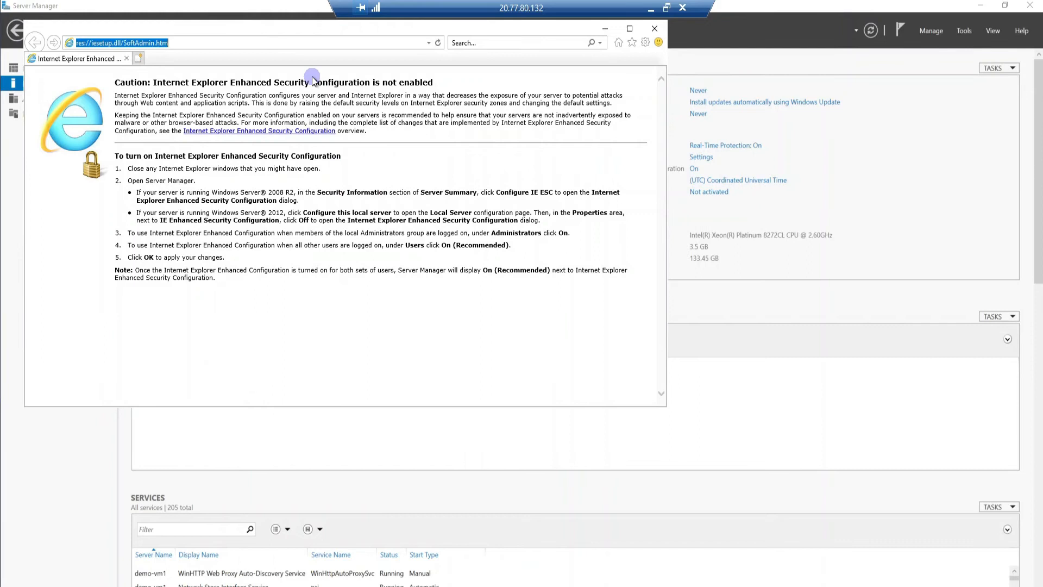
pyautogui.write('download+ms+edge&src=IE-SearchBox&FORM=IESR4A')
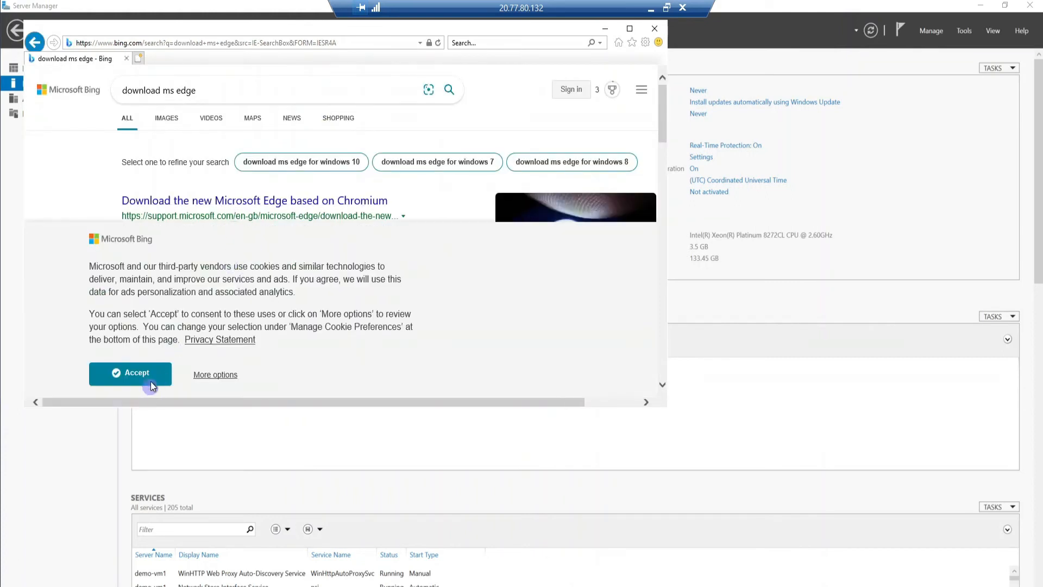
pyautogui.click(130, 372)
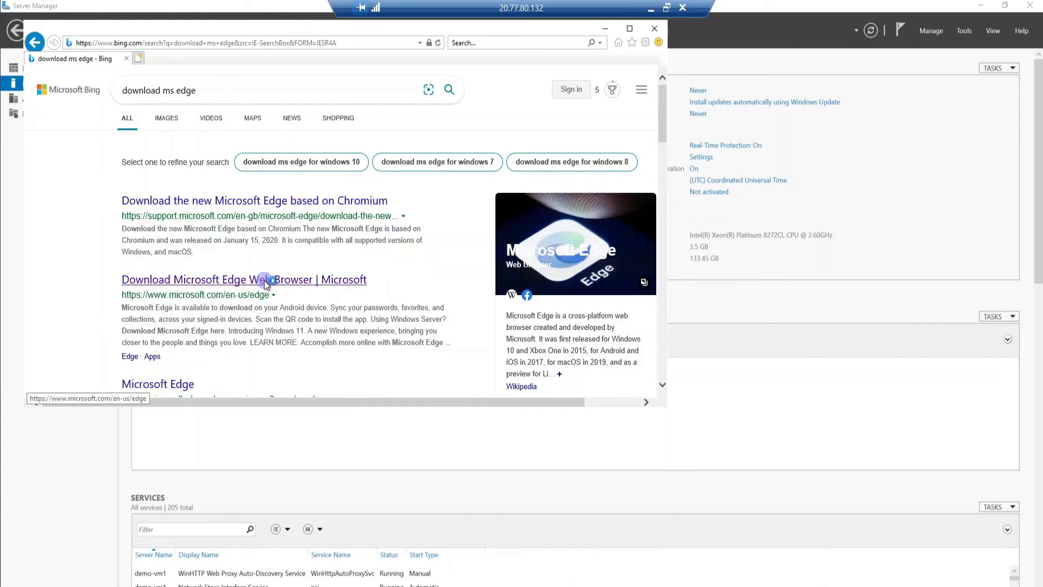
pyautogui.click(243, 279)
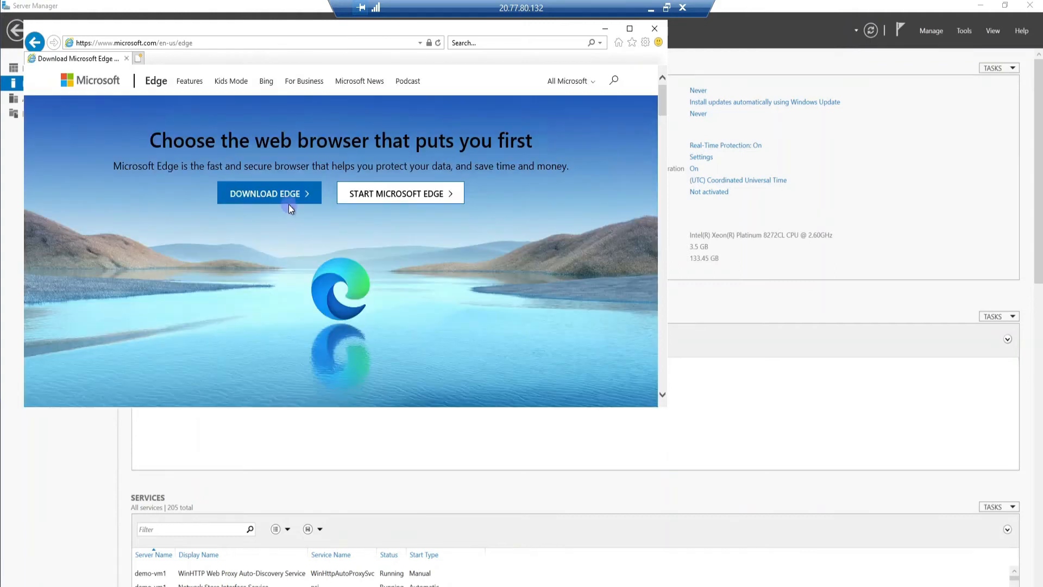
# Download the Windows 10 Edge installer, accepting the licence terms.
pyautogui.click(269, 193)
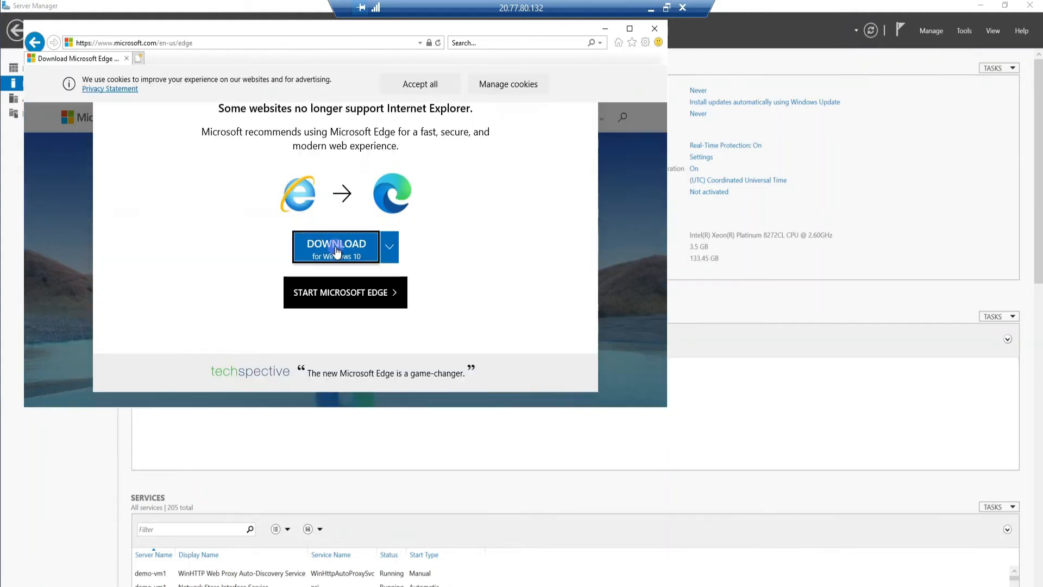
pyautogui.click(335, 247)
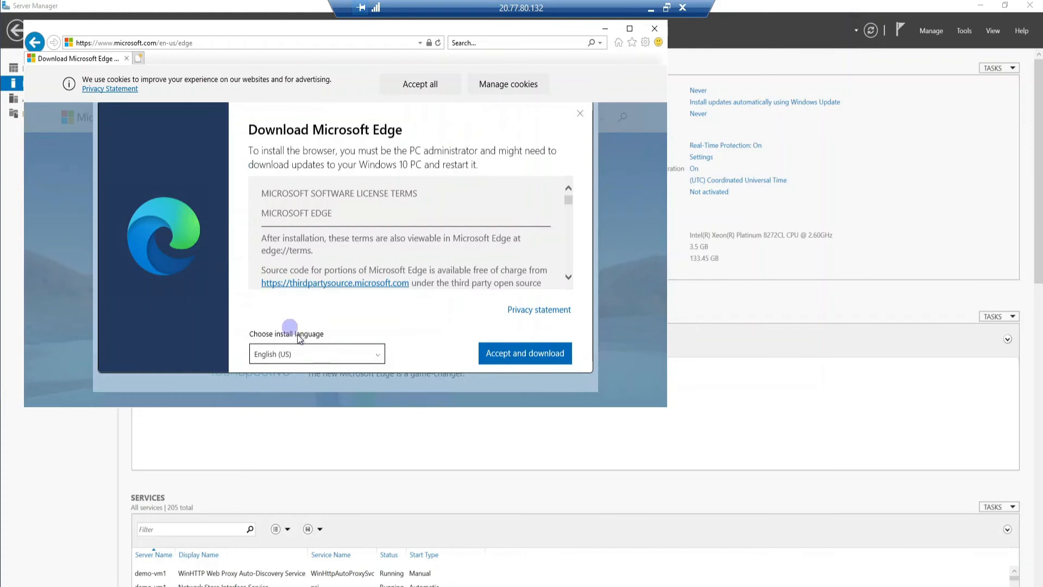
pyautogui.click(524, 353)
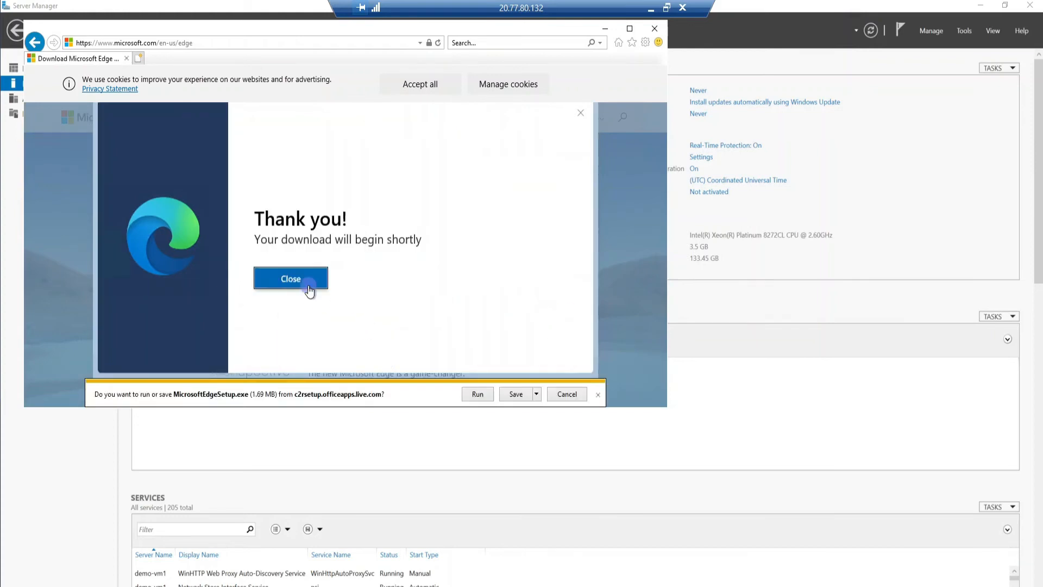
pyautogui.moveTo(178, 322)
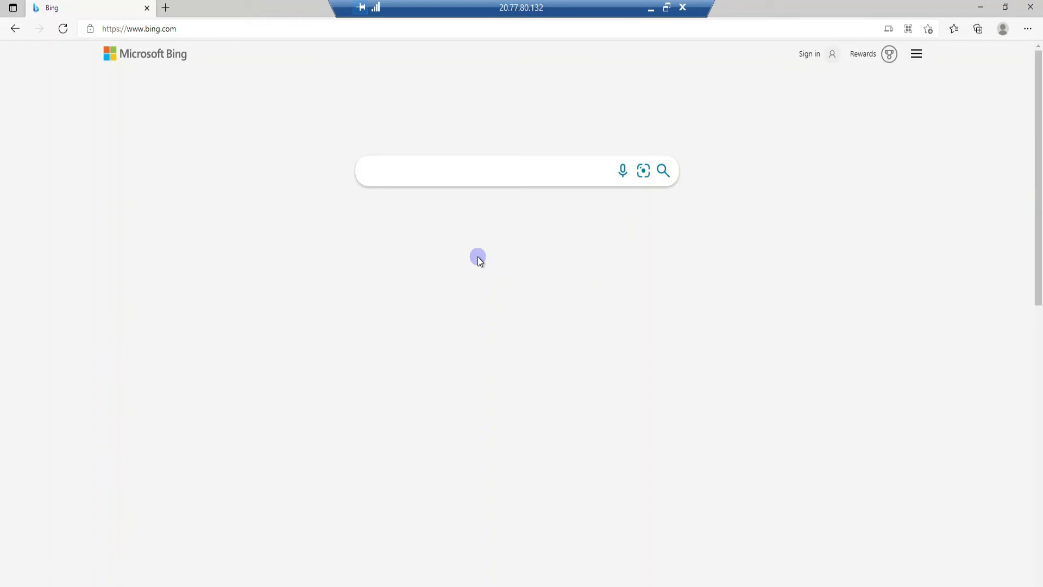
pyautogui.moveTo(260, 455)
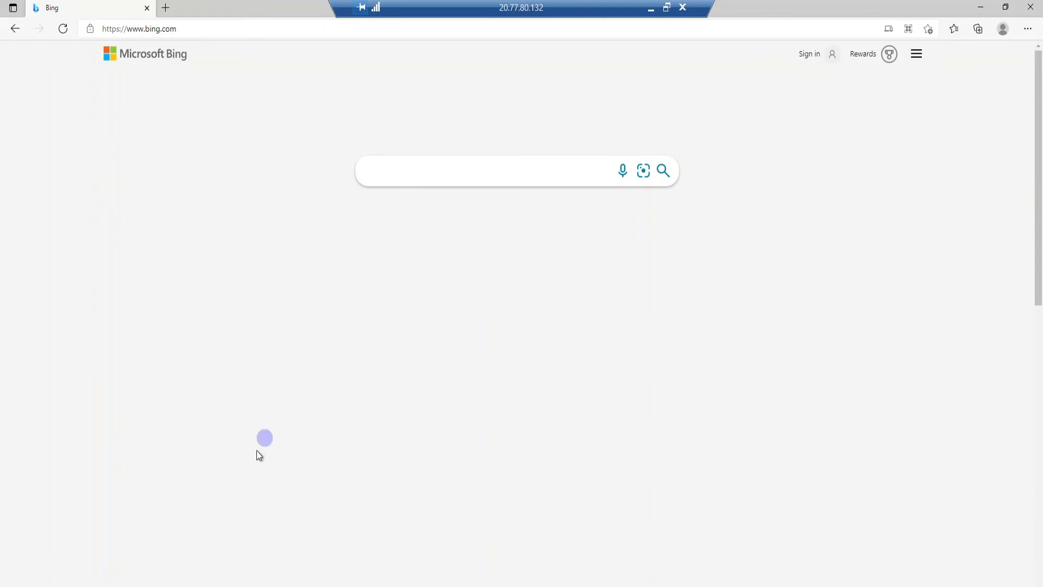
pyautogui.moveTo(218, 17)
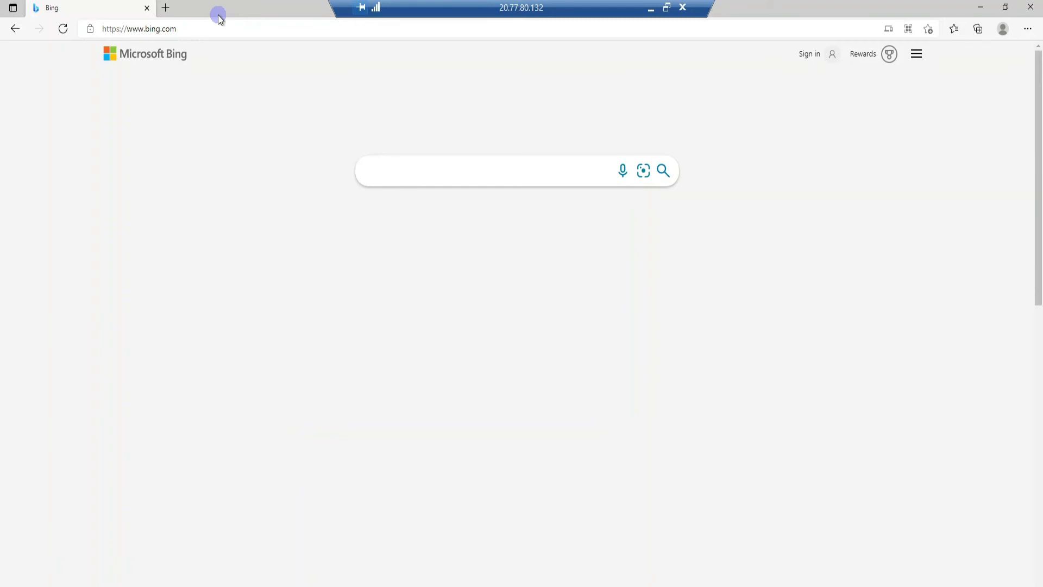
# Navigate Edge to portal.azure.com to reach the Azure portal home.
pyautogui.click(160, 29)
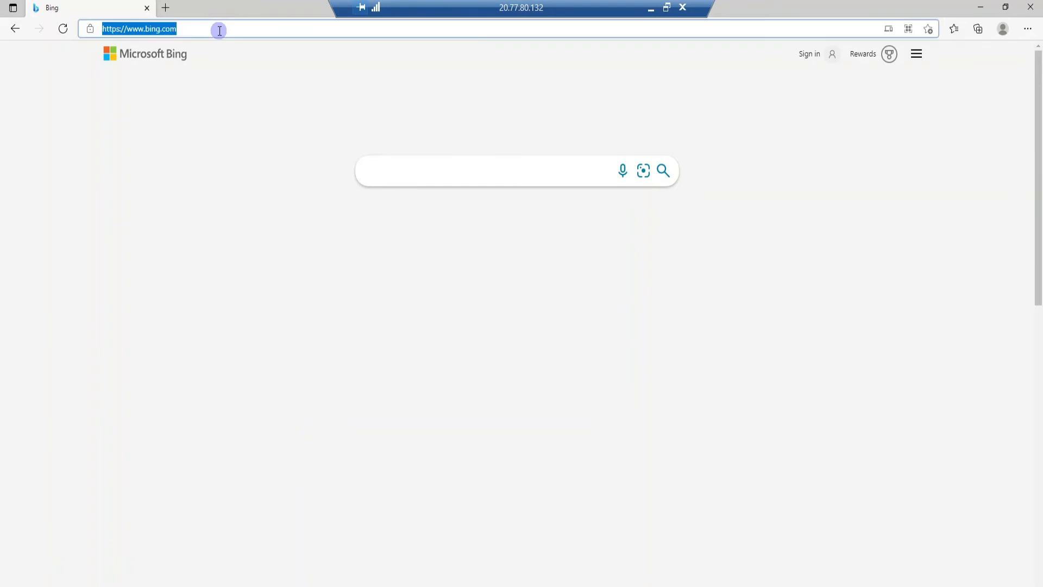
pyautogui.write('az')
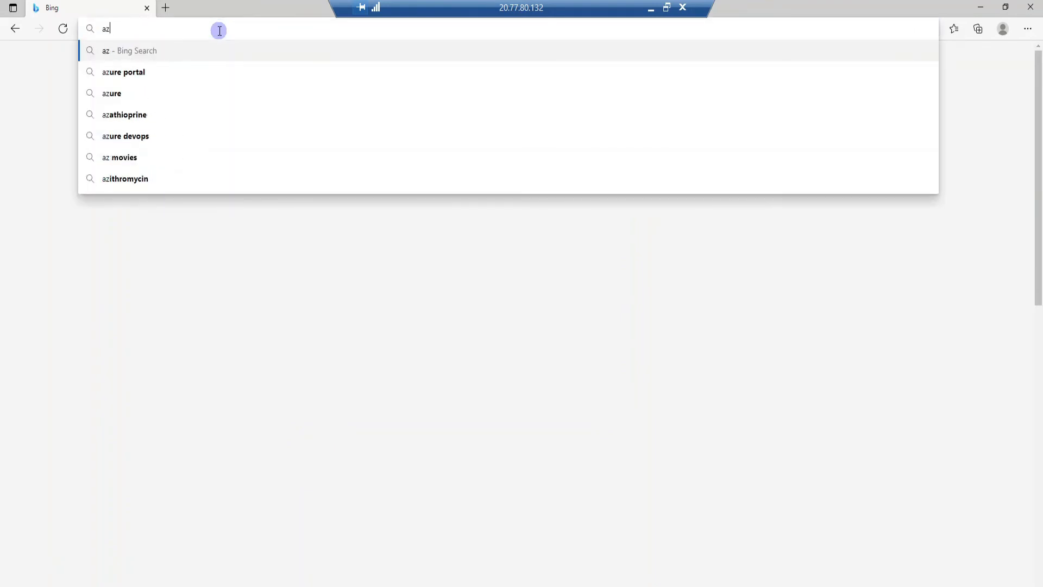
pyautogui.write('portal.azure.com/#home')
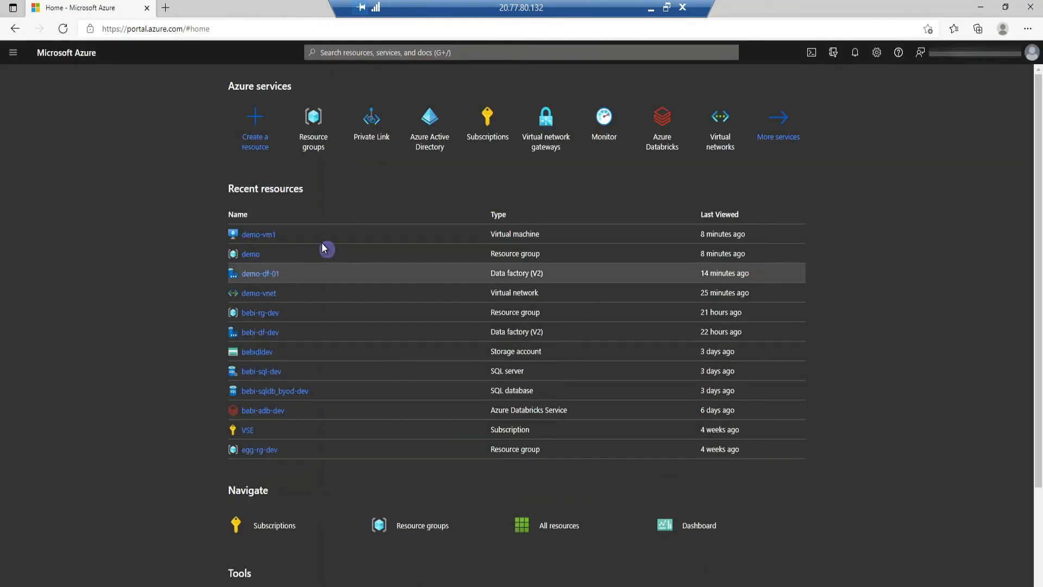
# Launch Azure Data Factory Studio for demo-df-01 from the demo resource group.
pyautogui.click(250, 254)
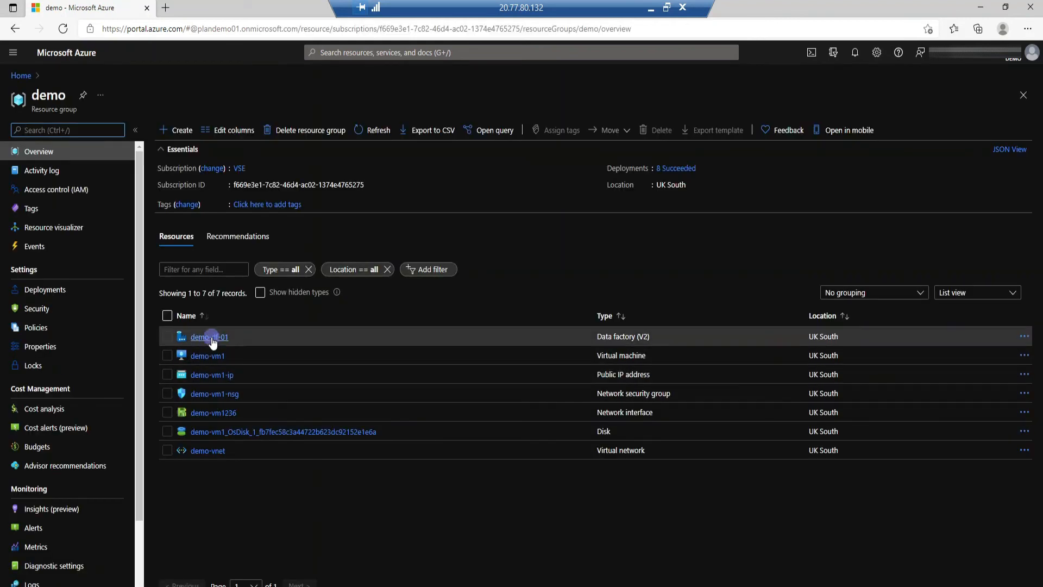
pyautogui.click(201, 336)
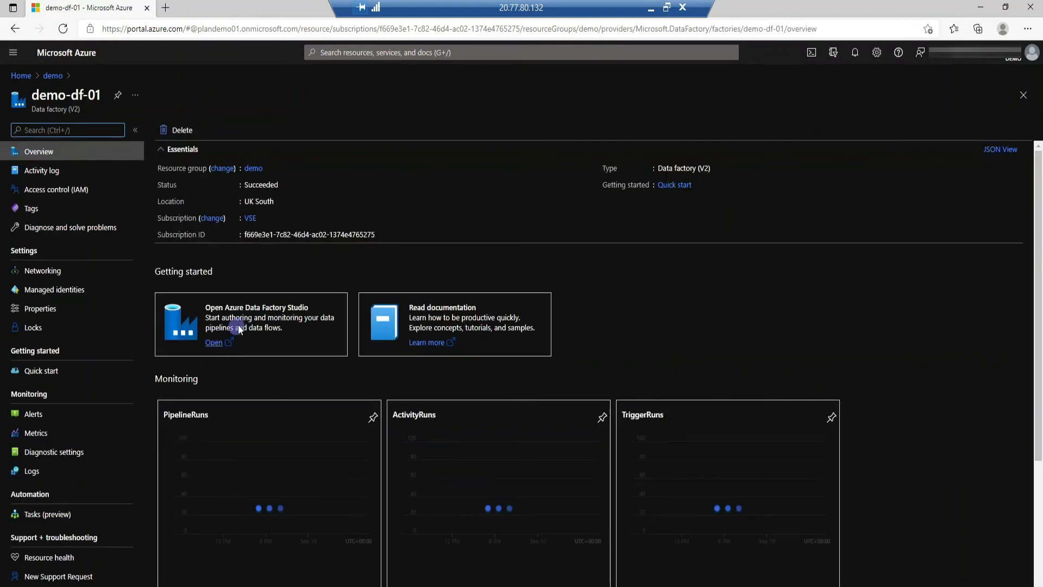
pyautogui.click(213, 341)
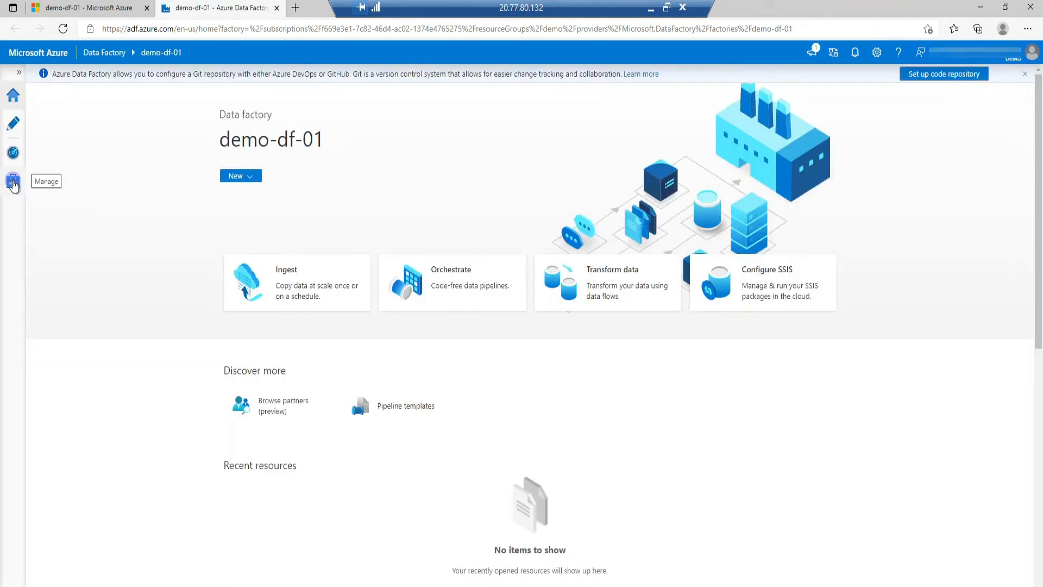
# Start a new integration runtime from Manage > Integration runtimes.
pyautogui.click(13, 181)
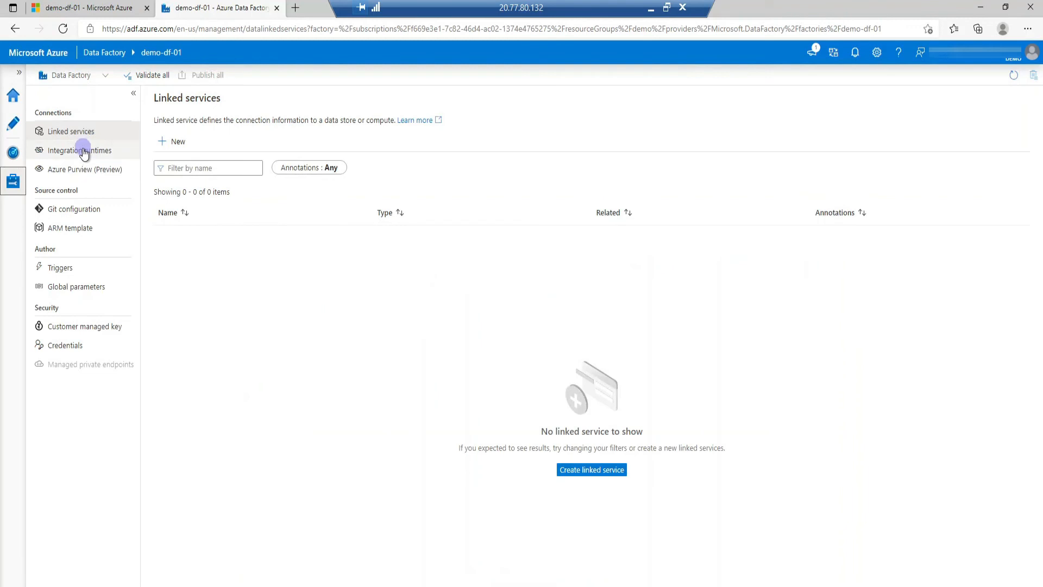
pyautogui.click(79, 150)
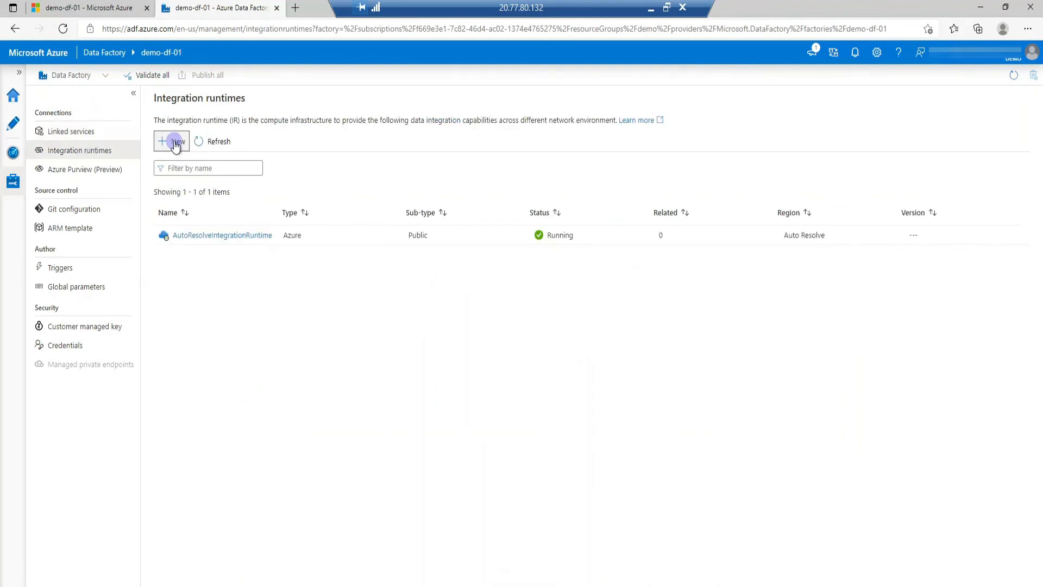
pyautogui.click(172, 141)
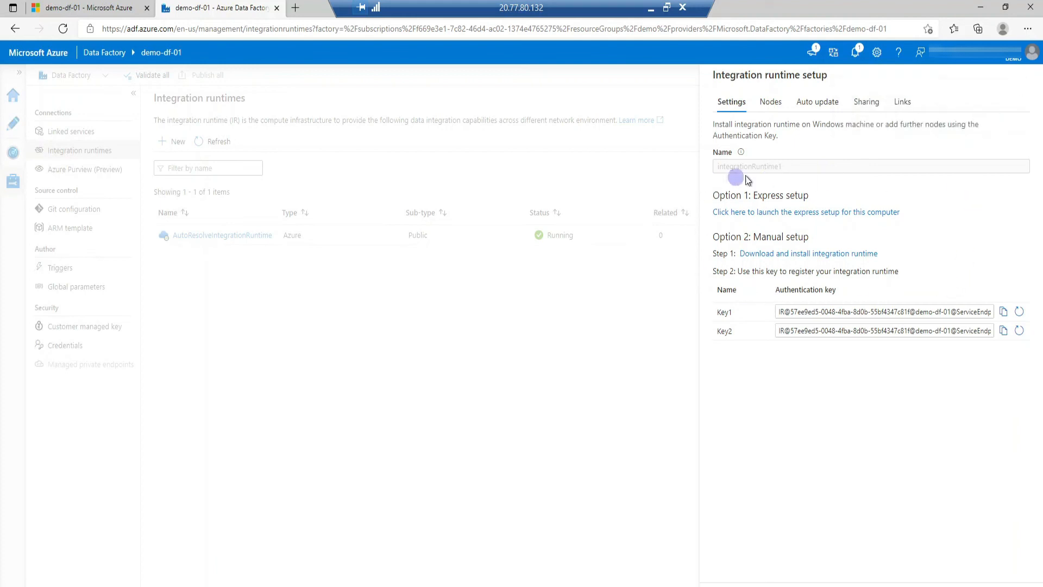
# Run the express setup to install integrationRuntime1 on this computer, then dismiss the installer and setup pane.
pyautogui.click(806, 212)
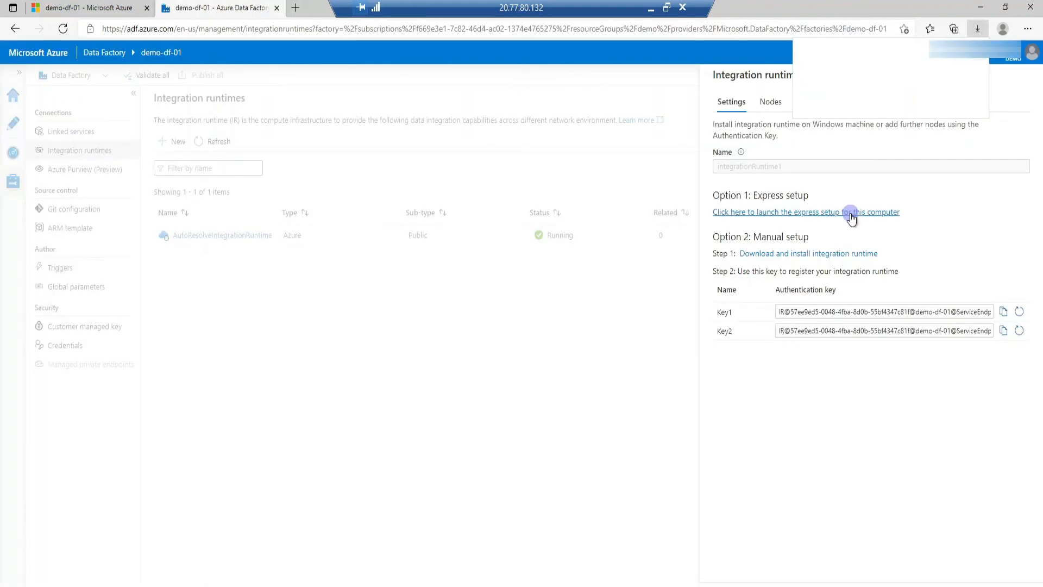
pyautogui.moveTo(878, 123)
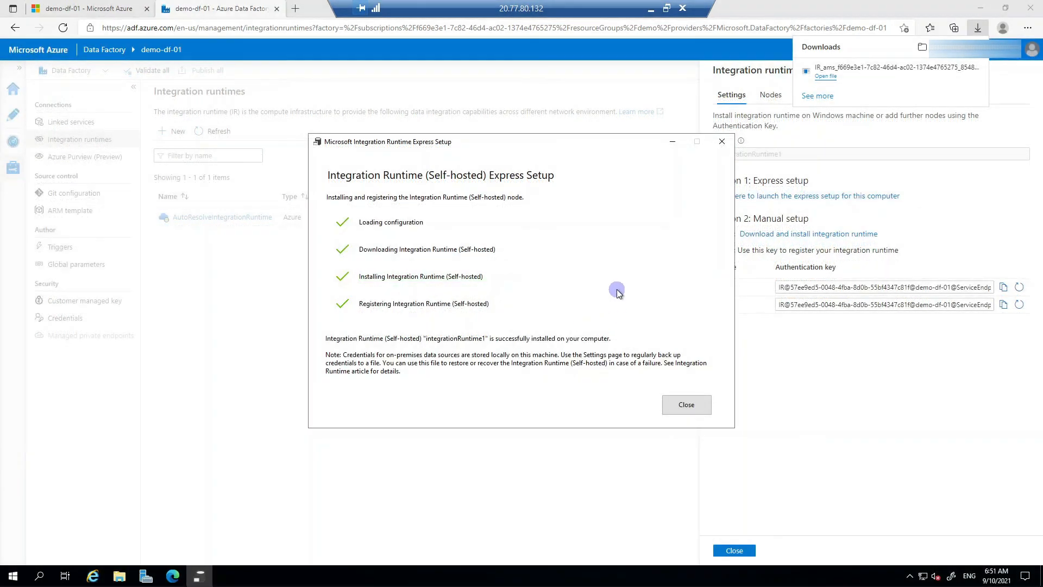
pyautogui.moveTo(616, 288)
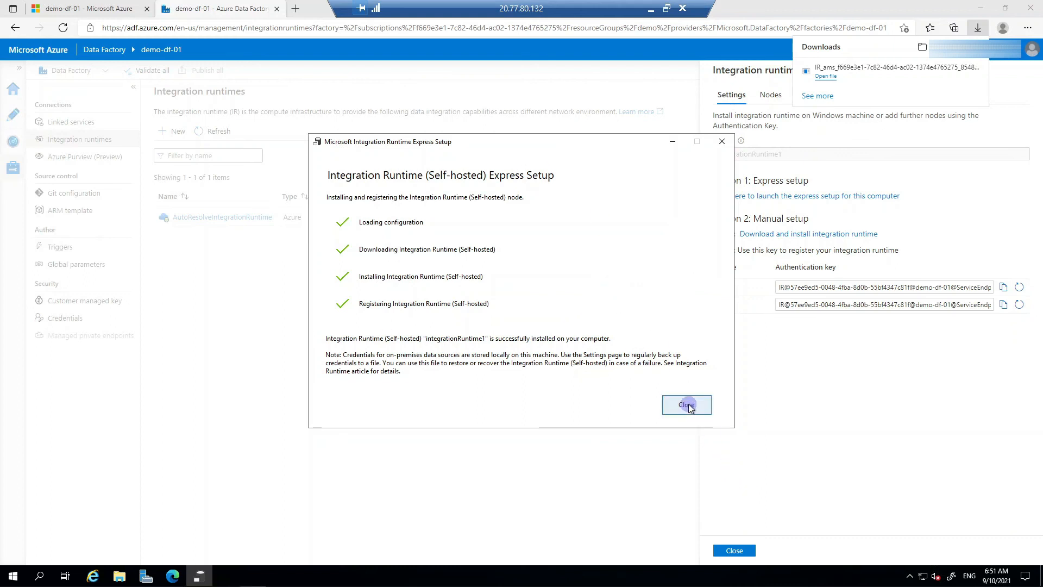
pyautogui.click(685, 405)
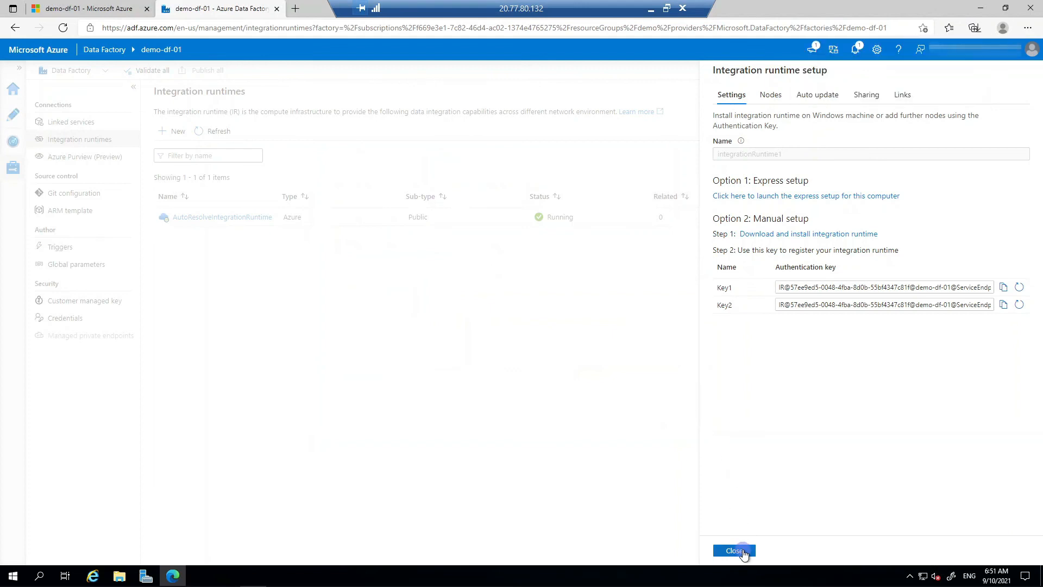
pyautogui.click(734, 551)
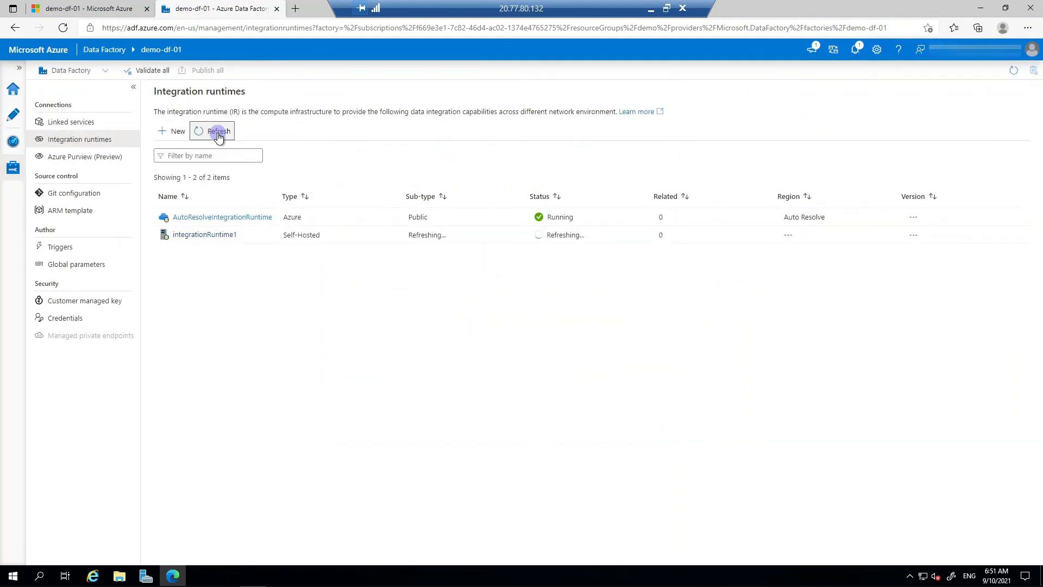